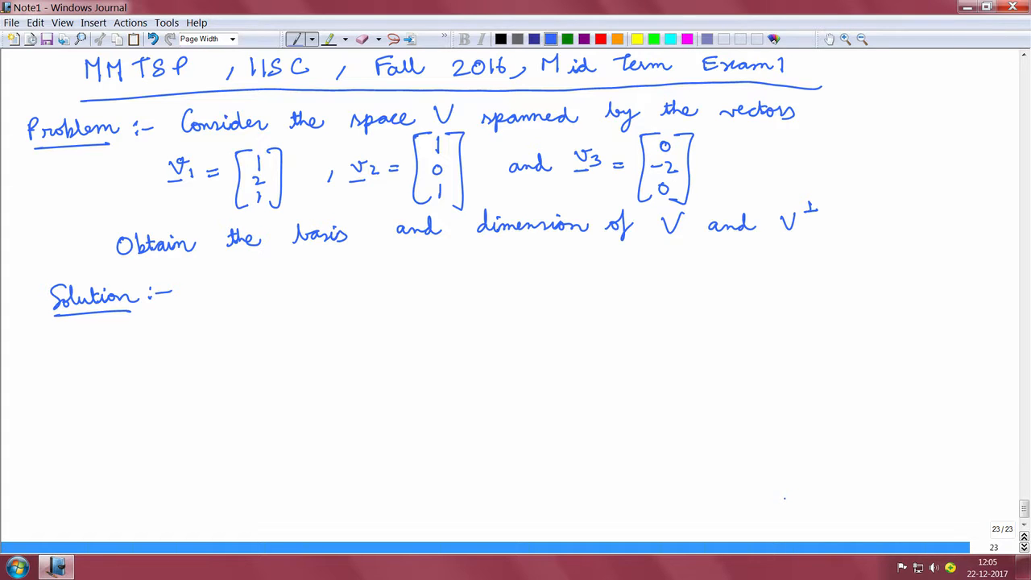
mouse_move(760, 487)
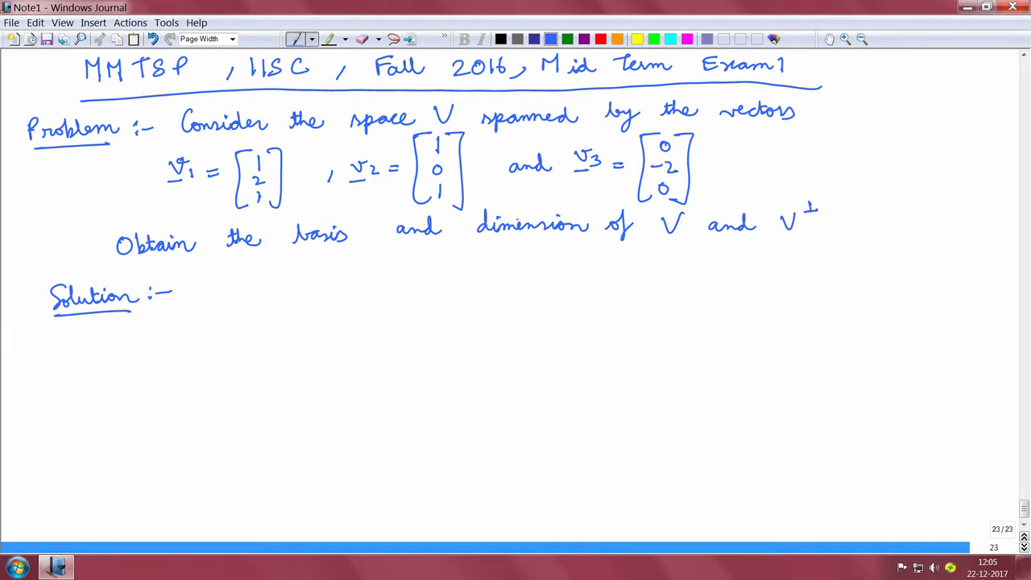
- Write 'v2 and v3 are linearly independent' with 'Reason: v2 and v3 are orthogonal' below it
drag(222, 287, 229, 298)
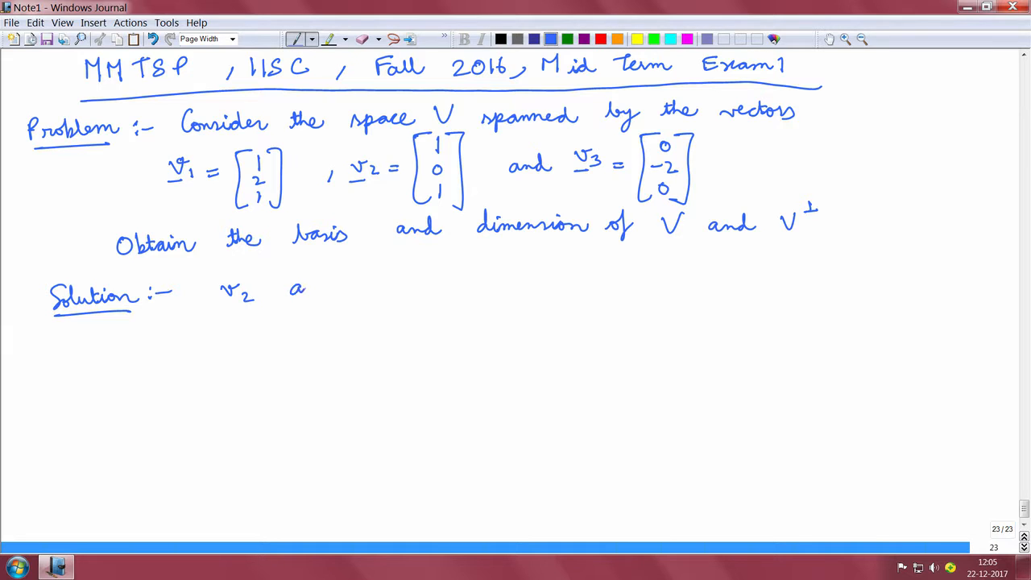
drag(290, 288, 387, 290)
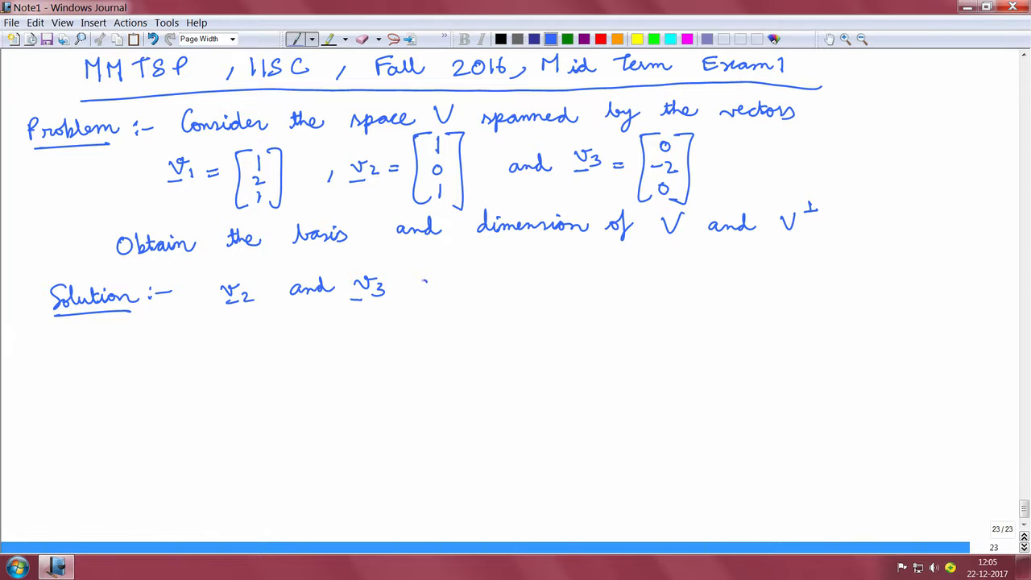
drag(415, 277, 518, 287)
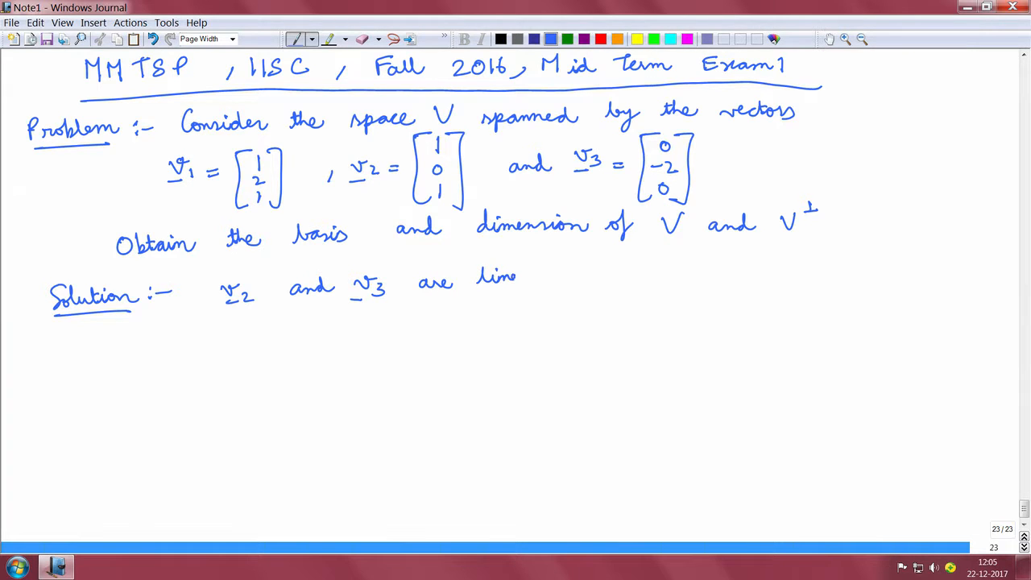
drag(519, 277, 572, 277)
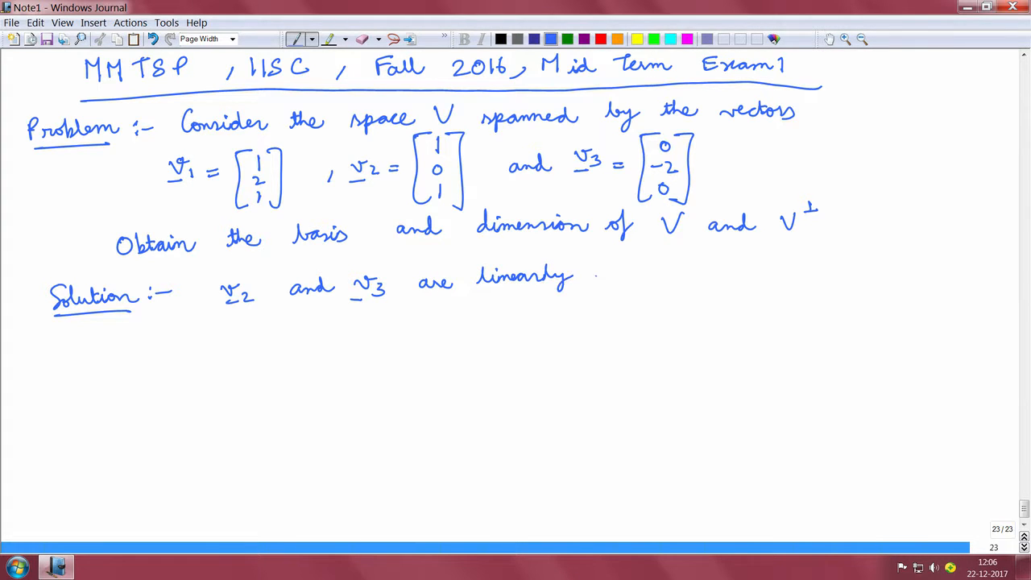
drag(593, 273, 657, 274)
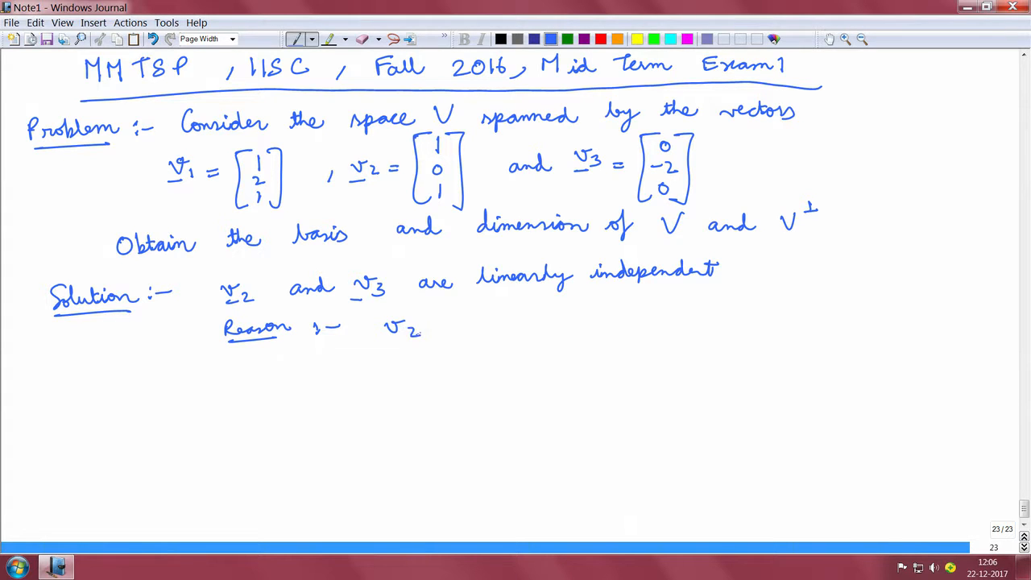
drag(443, 322, 483, 325)
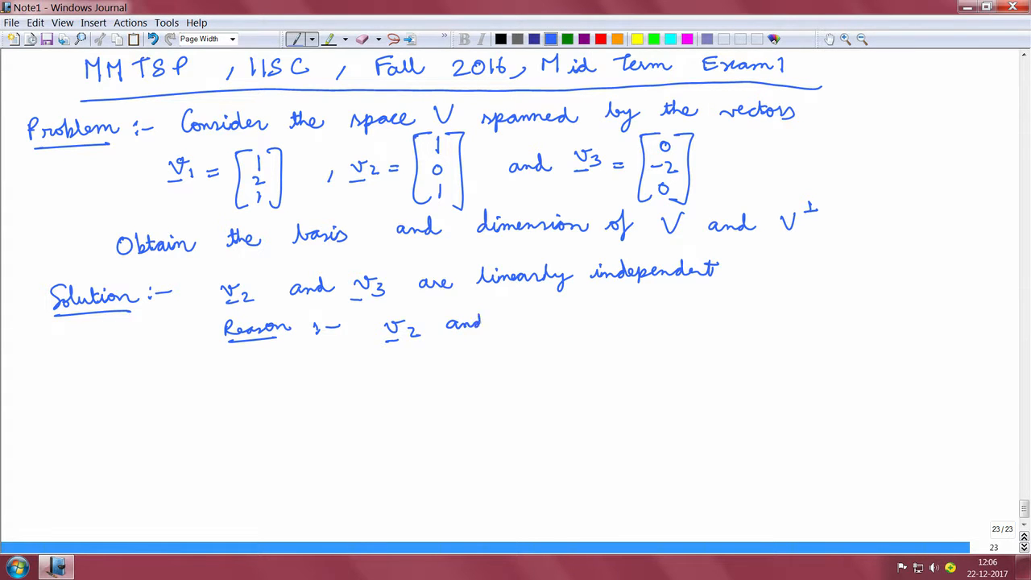
drag(484, 325, 612, 325)
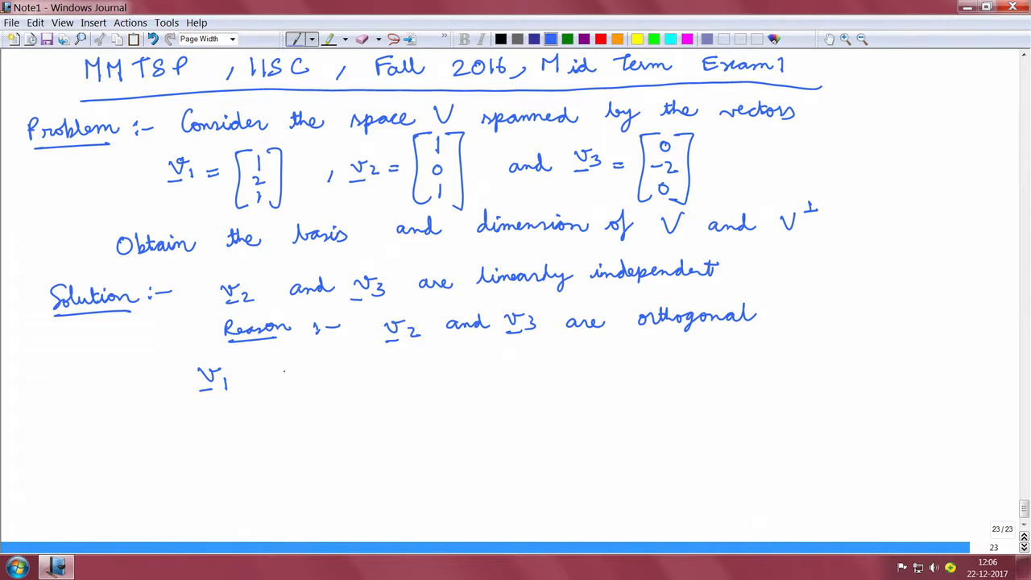
- Write v1 = v2 − v3 = [1,0,1] − [0,−2,0] = [1,2,1] in column vectors and begin the ∴ line
drag(277, 373, 411, 374)
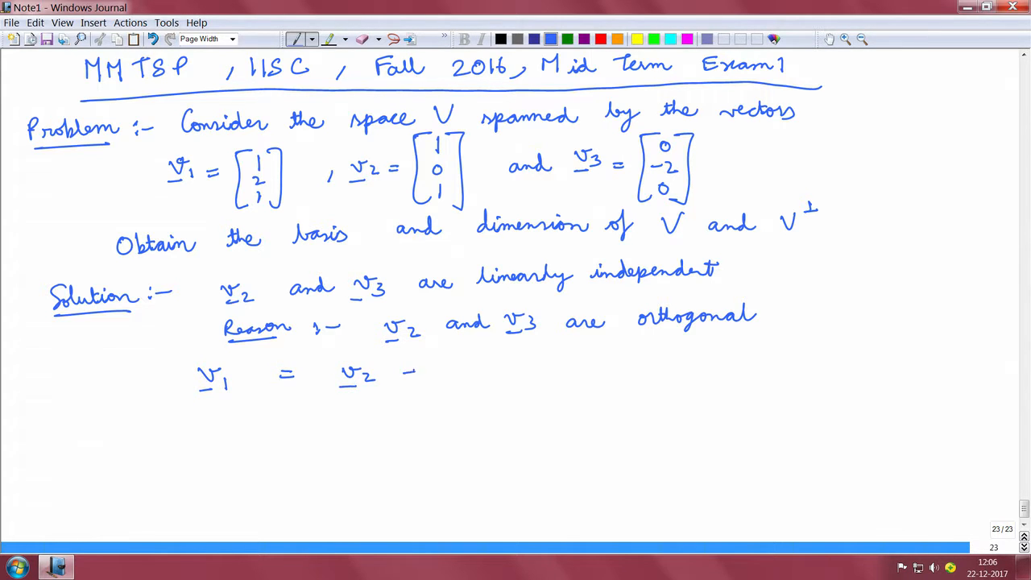
drag(406, 371, 468, 374)
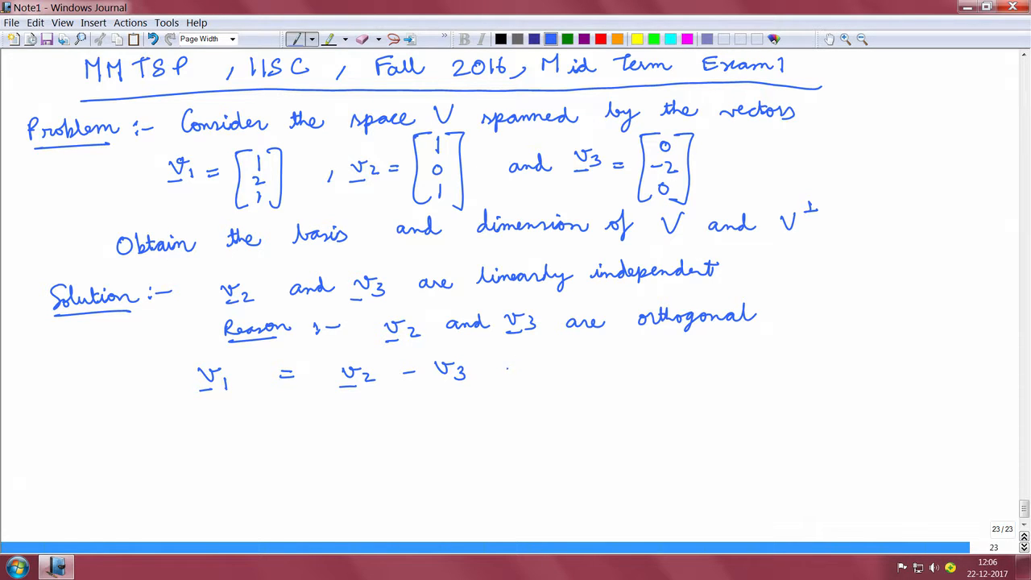
drag(503, 371, 548, 411)
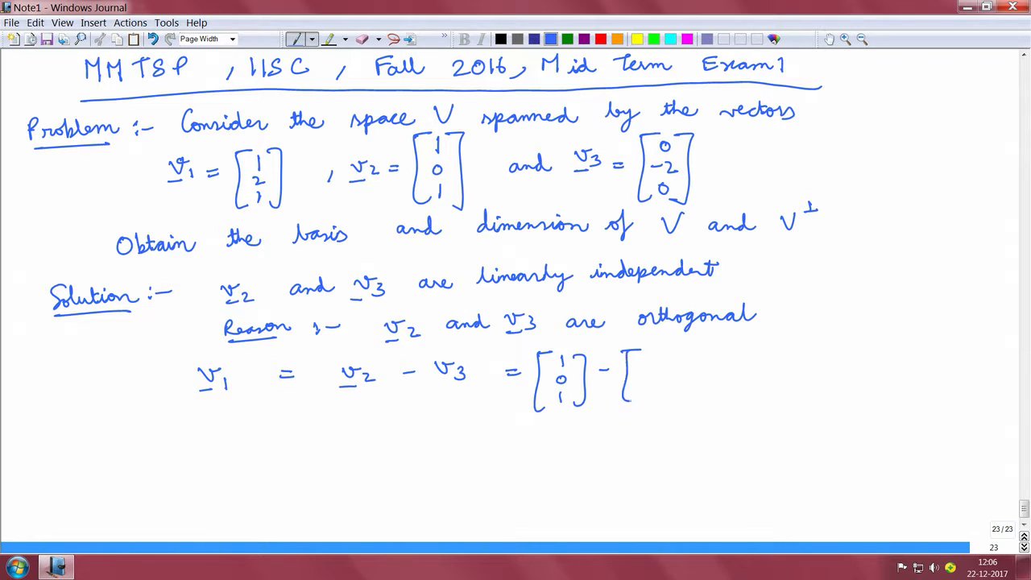
drag(648, 355, 652, 400)
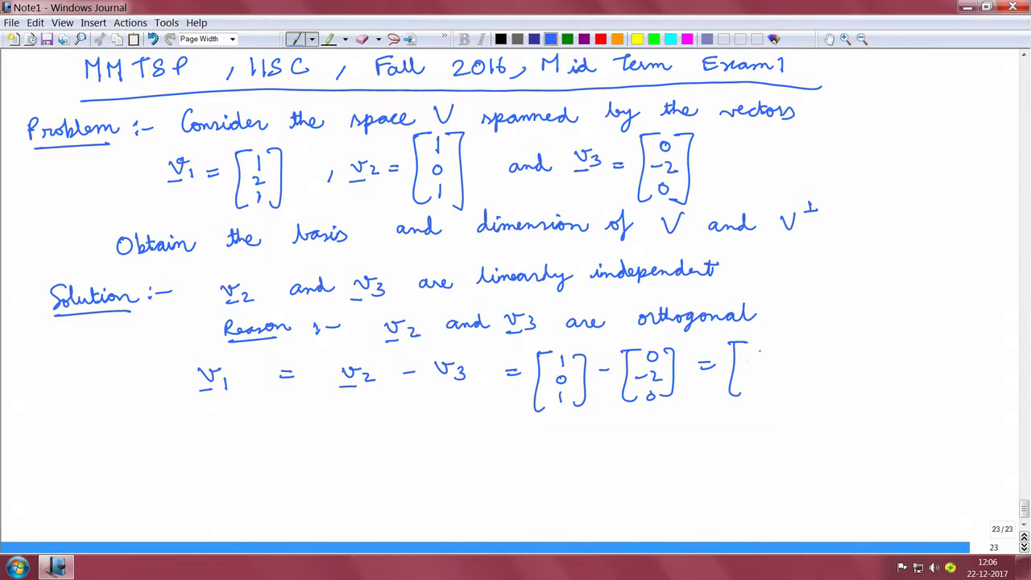
drag(754, 355, 754, 395)
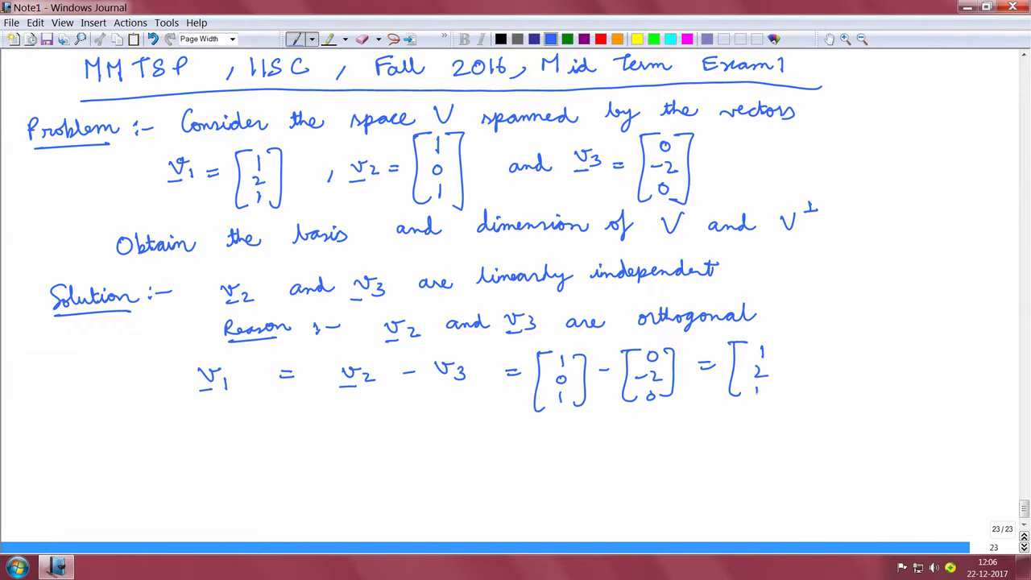
drag(776, 351, 777, 411)
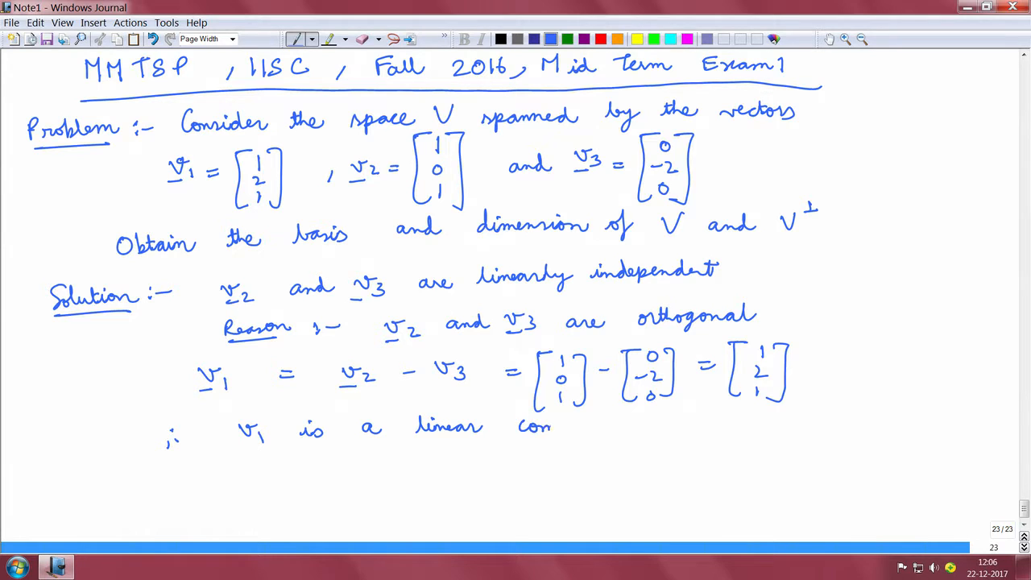
- Conclude v1 is a linear combination, record Basis of V = {[1,0,1],[0,−2,0]} as independent and spanning, then move to a new page
text(combination of v2 and v3)
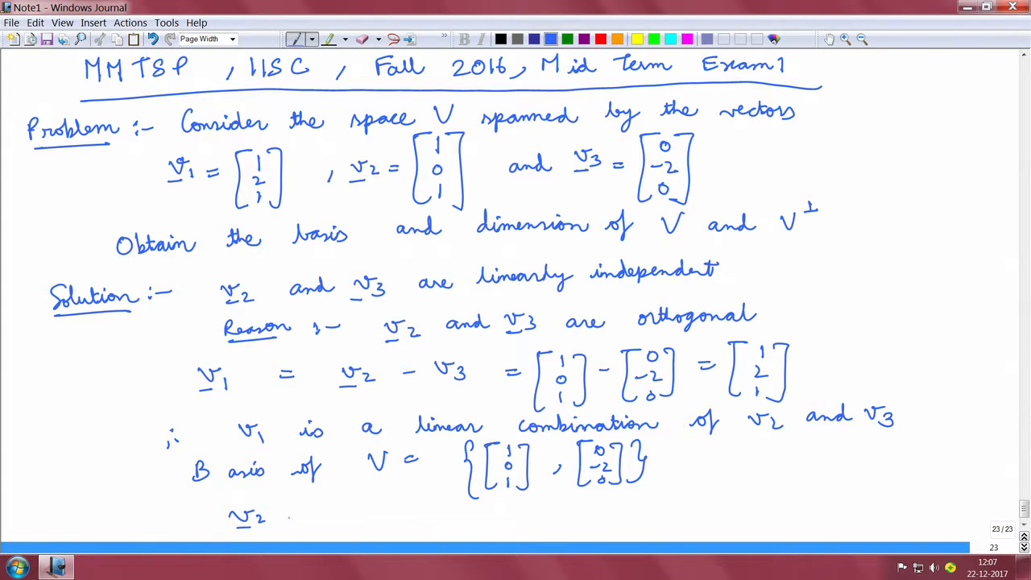
drag(277, 516, 394, 516)
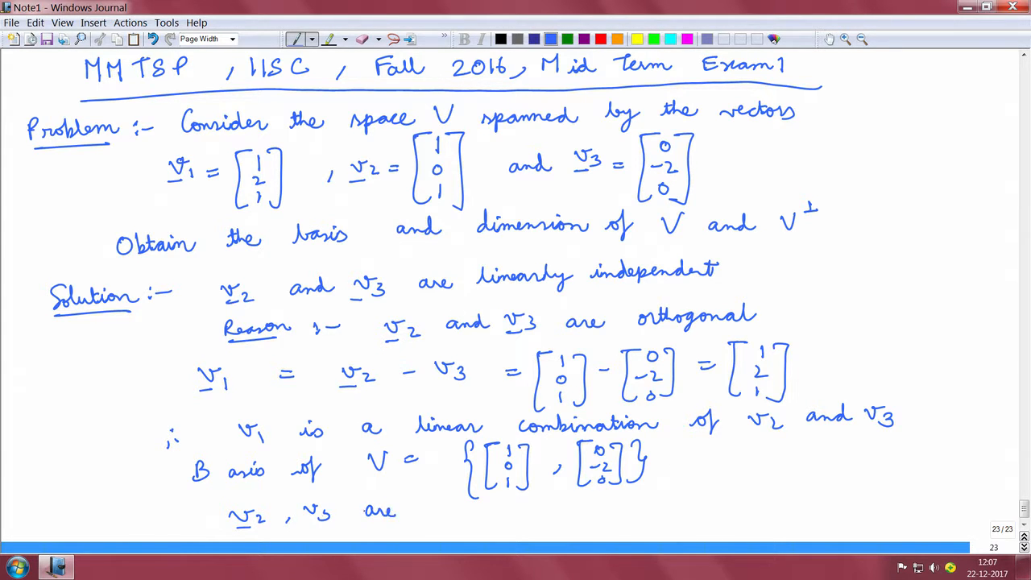
drag(411, 516, 464, 515)
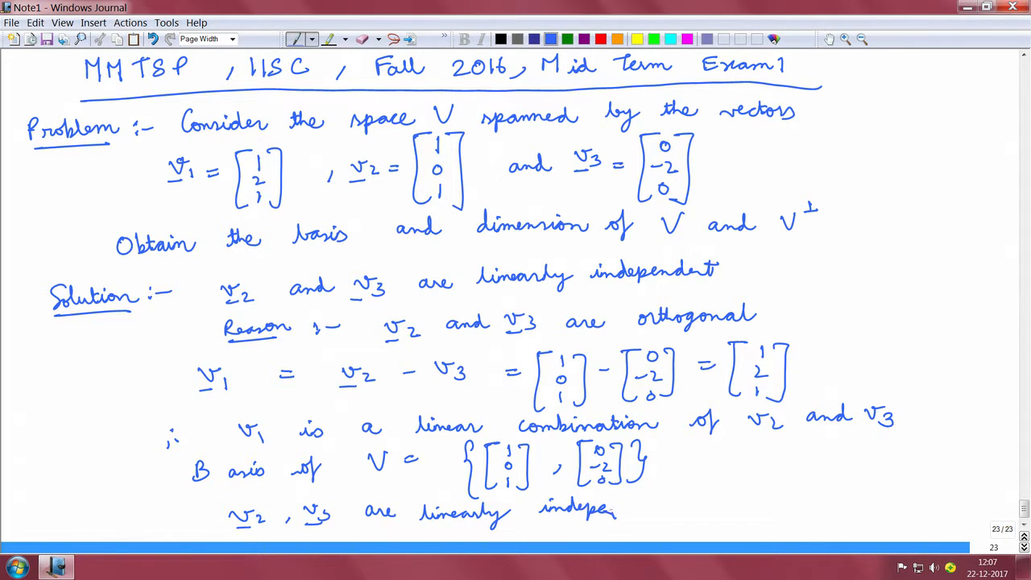
drag(612, 512, 676, 502)
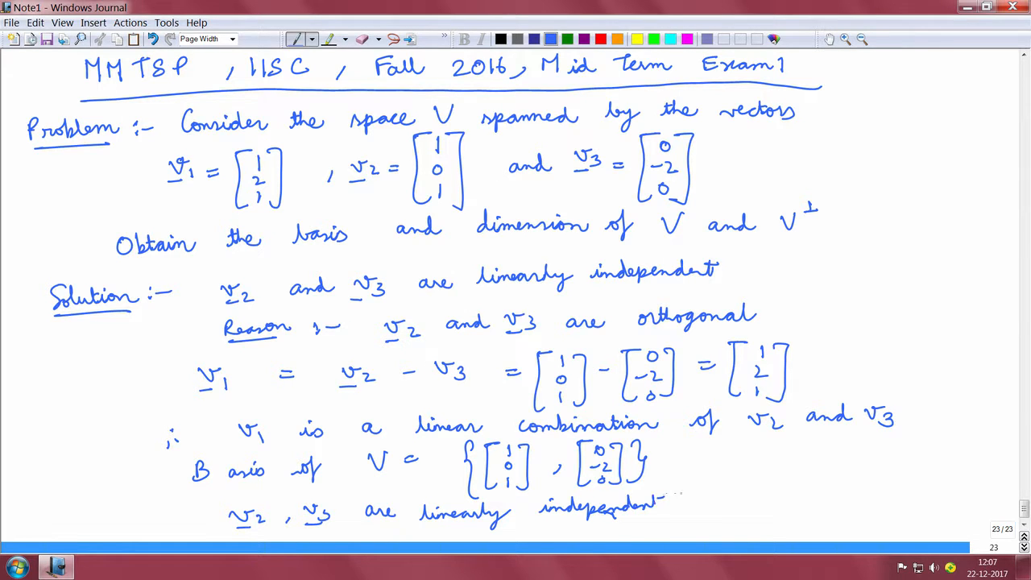
text(and span V)
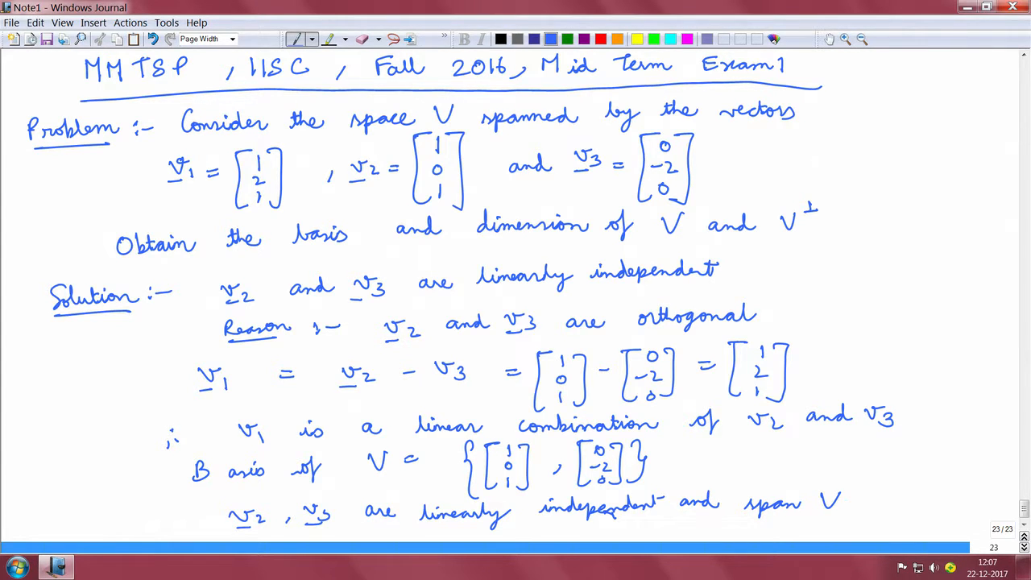
click(1021, 548)
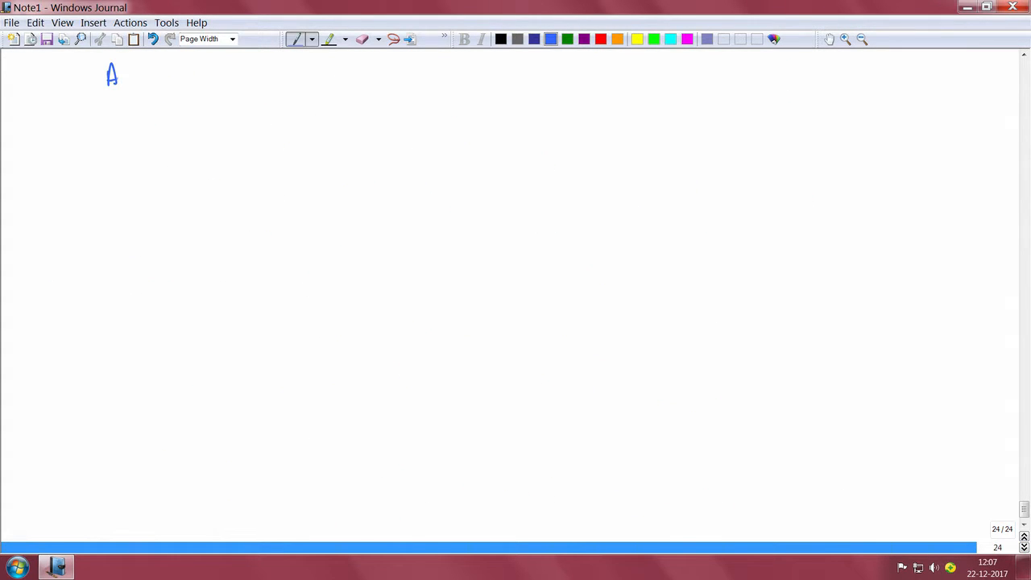
- Write 'As the basis contains 2 vector, dim(V) = 2' and start the next line
drag(109, 77, 213, 77)
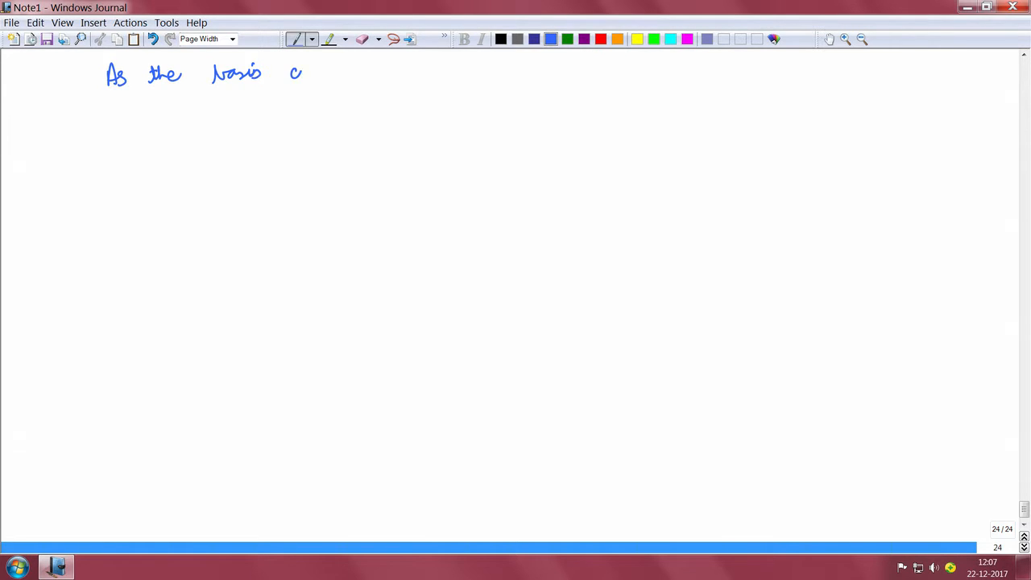
drag(290, 72, 351, 72)
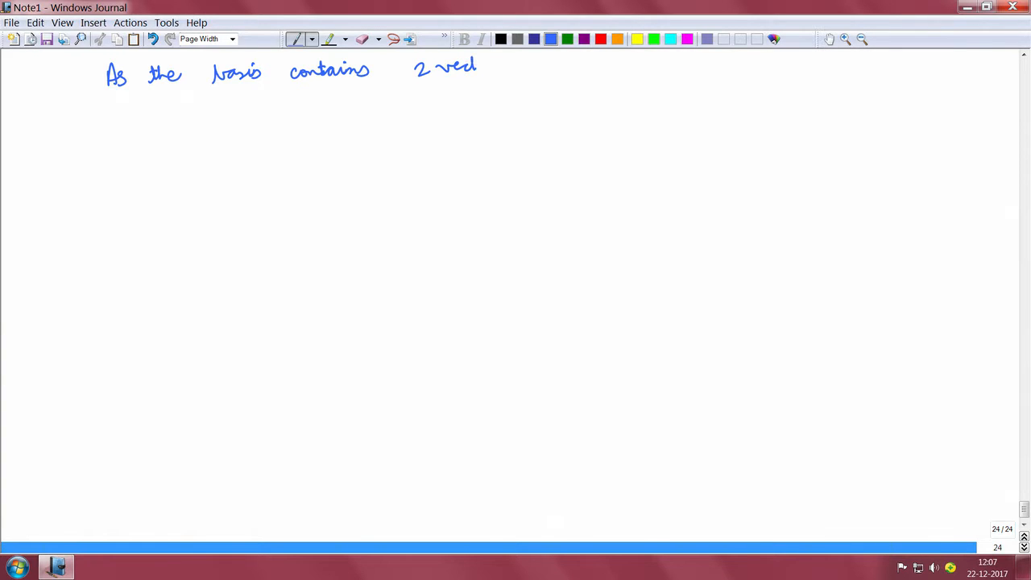
drag(481, 72, 535, 73)
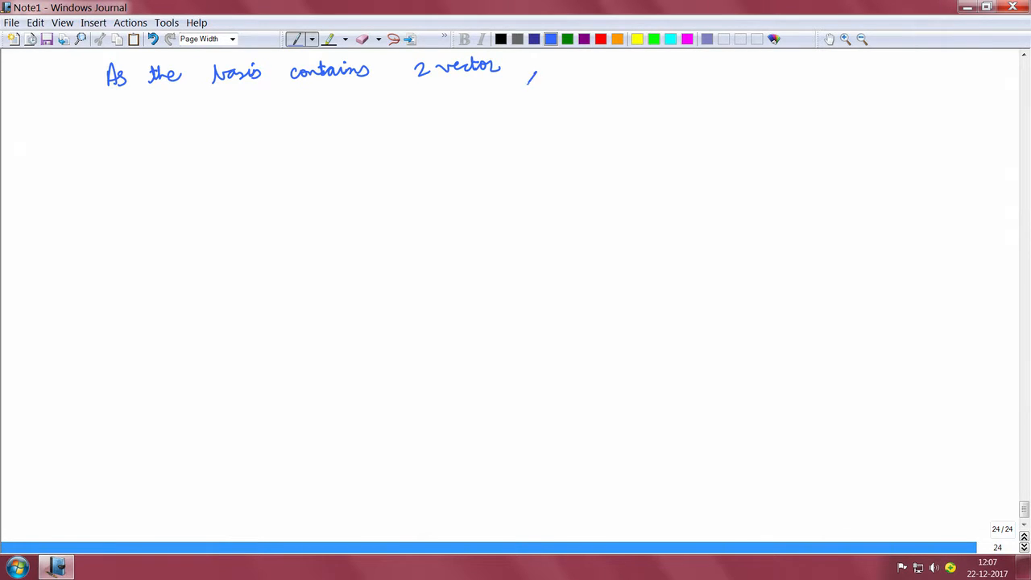
drag(588, 73, 637, 73)
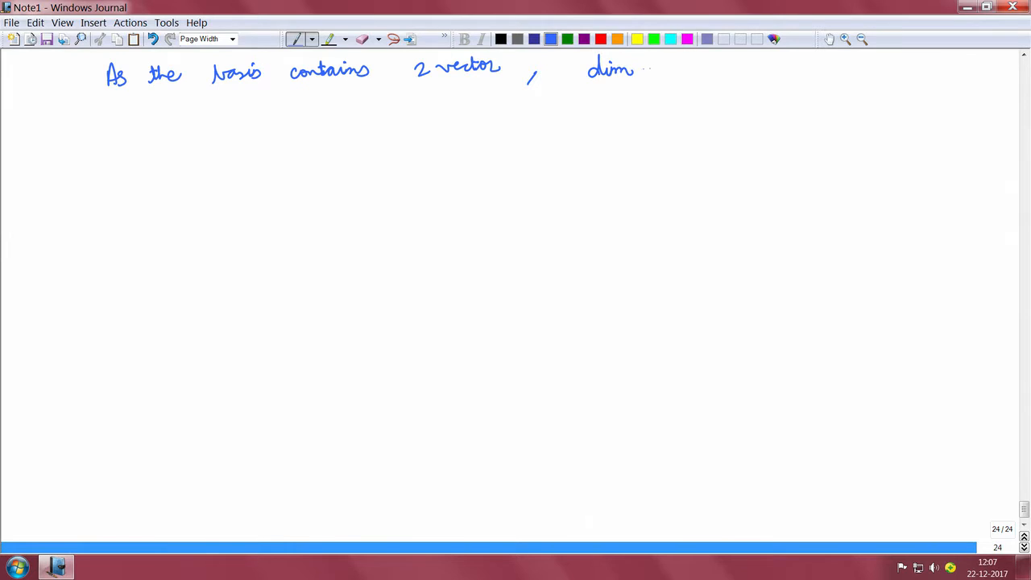
drag(636, 68, 680, 77)
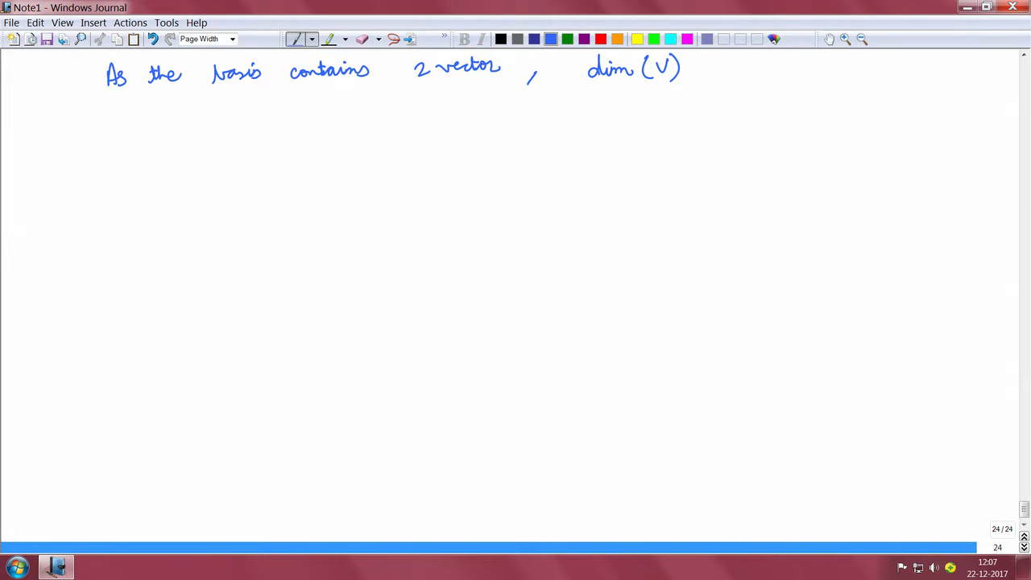
drag(696, 68, 741, 73)
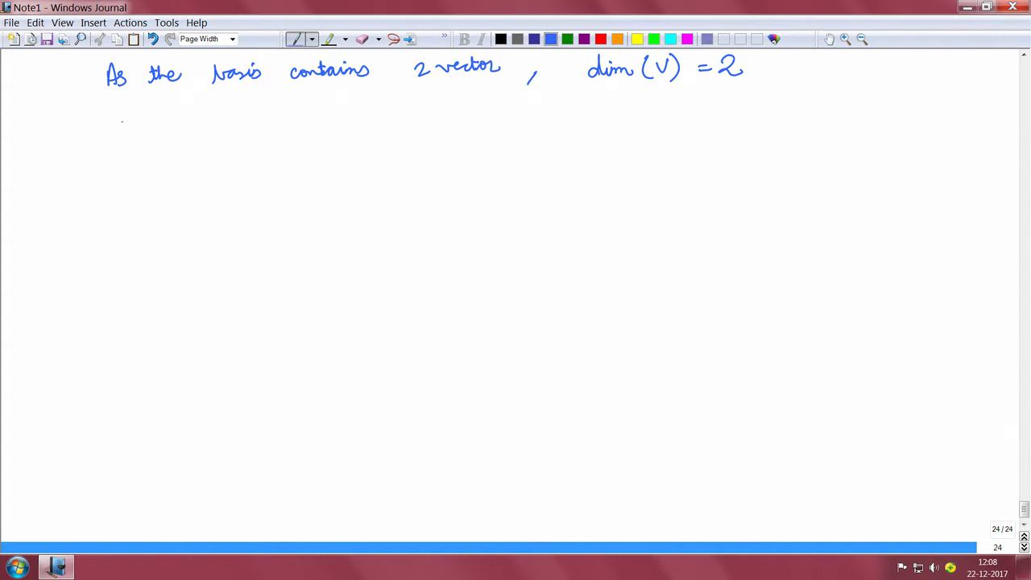
drag(88, 129, 129, 125)
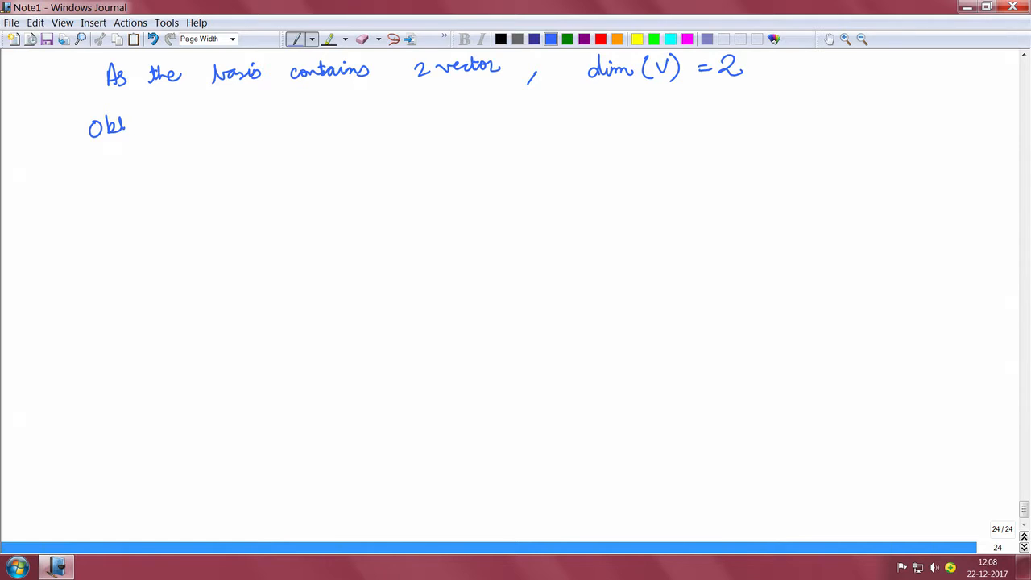
- Write the heading 'Obtaining a basis for V⊥' and underline it
drag(109, 128, 169, 127)
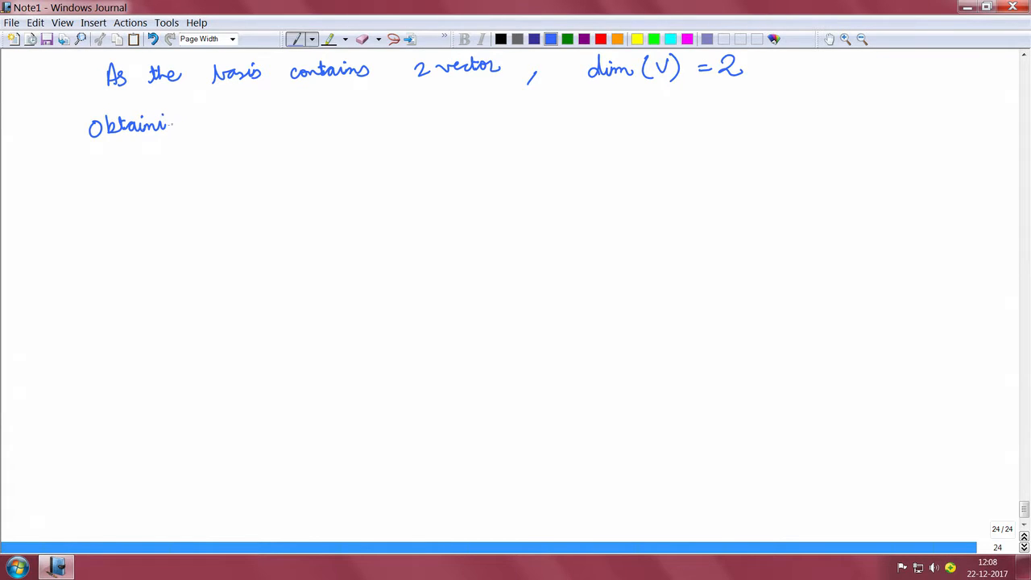
drag(169, 126, 245, 121)
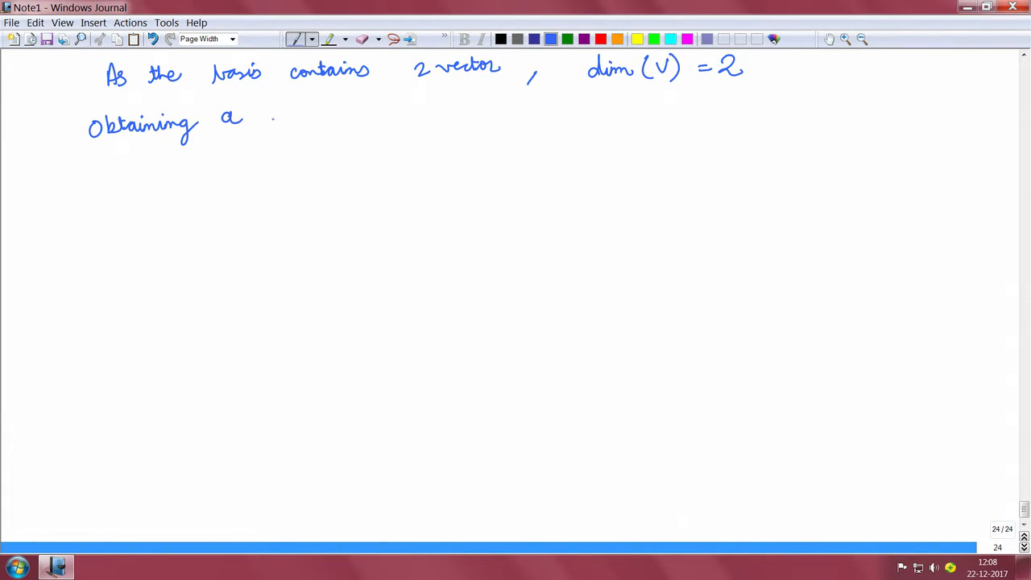
drag(278, 110, 355, 110)
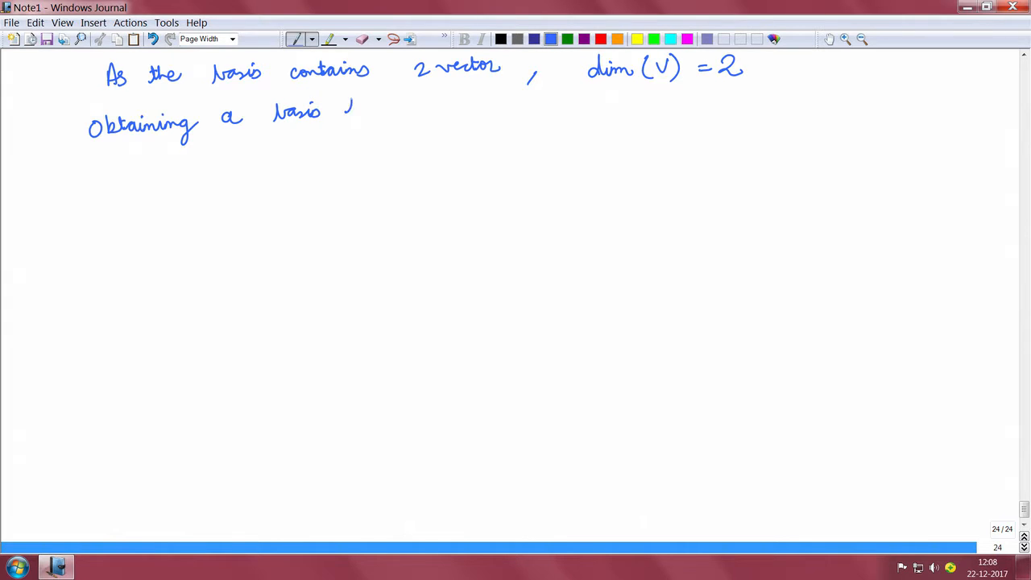
drag(339, 110, 438, 97)
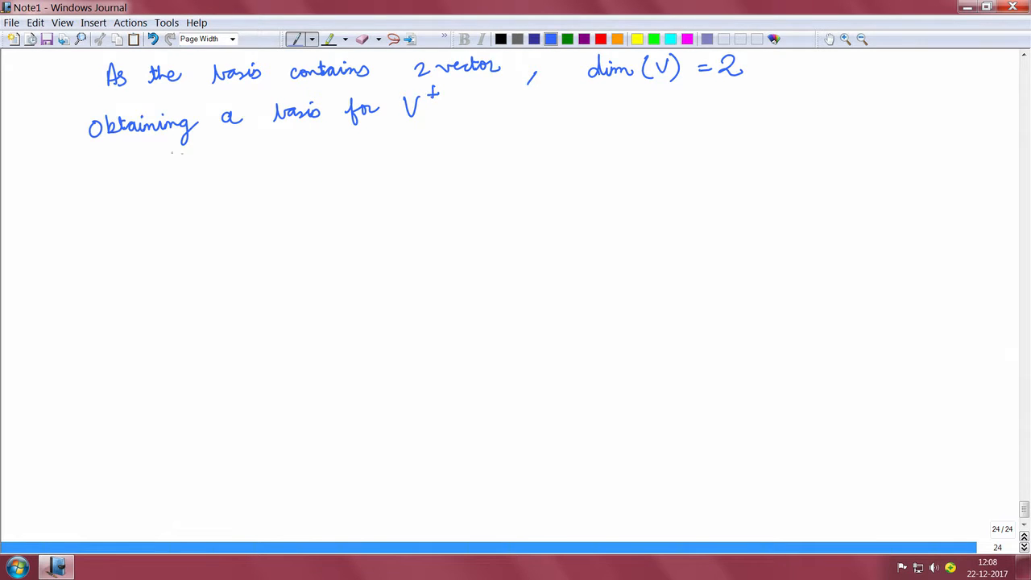
drag(84, 145, 454, 132)
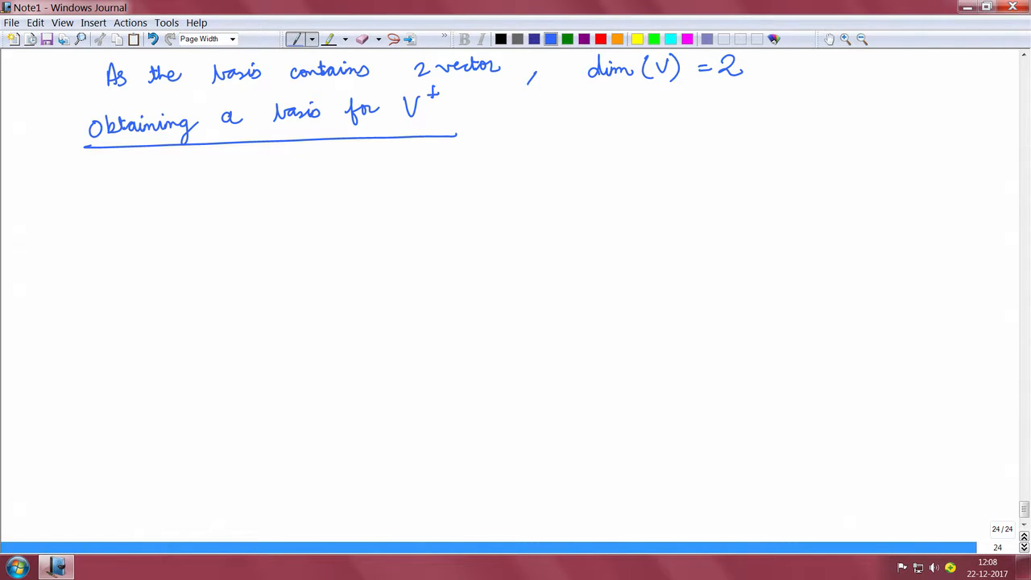
- Write 'Any vector V⊥ is orthogonal to any vector in V' below the heading
drag(84, 181, 161, 177)
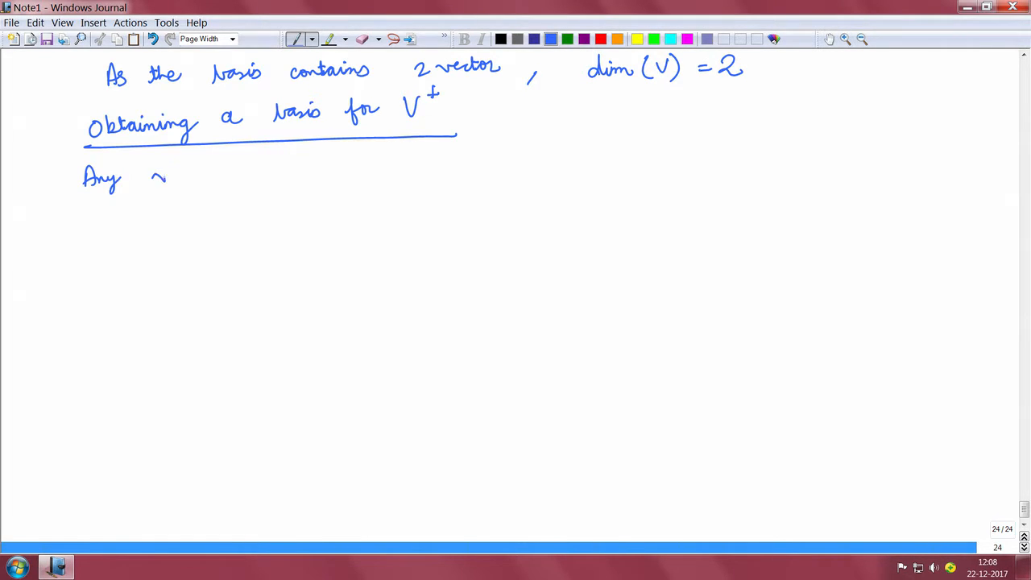
drag(153, 174, 265, 174)
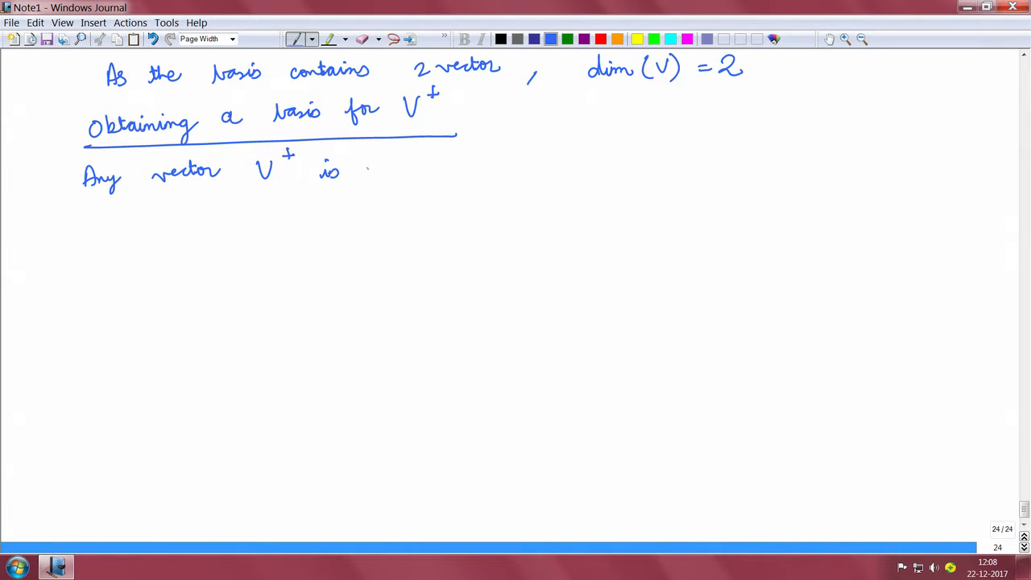
drag(367, 169, 422, 169)
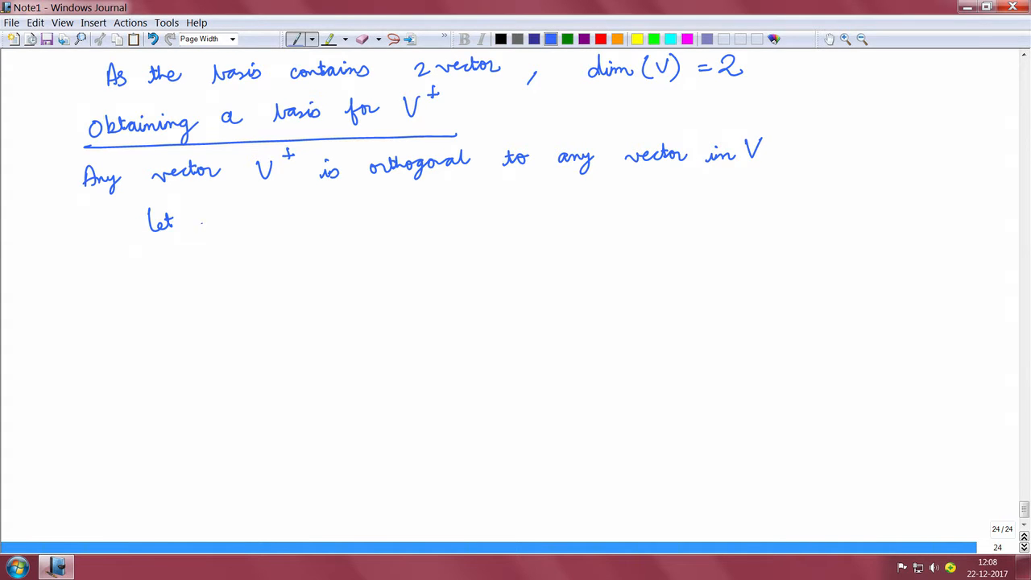
- Write 'Let v_p be any vector in V⊥', v_p = column vector [a b c], and a ∴ symbol
drag(217, 213, 244, 229)
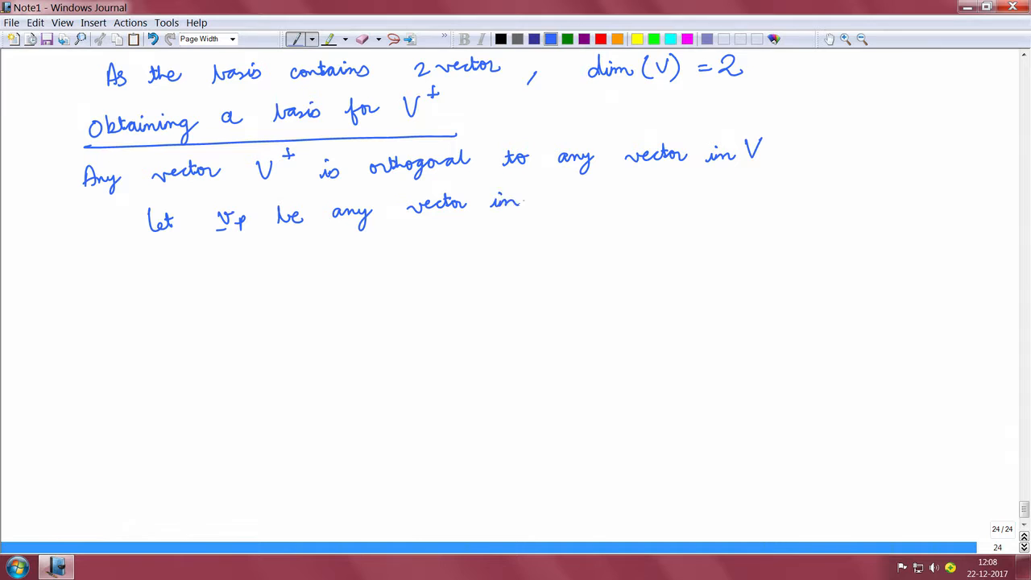
drag(535, 210, 572, 190)
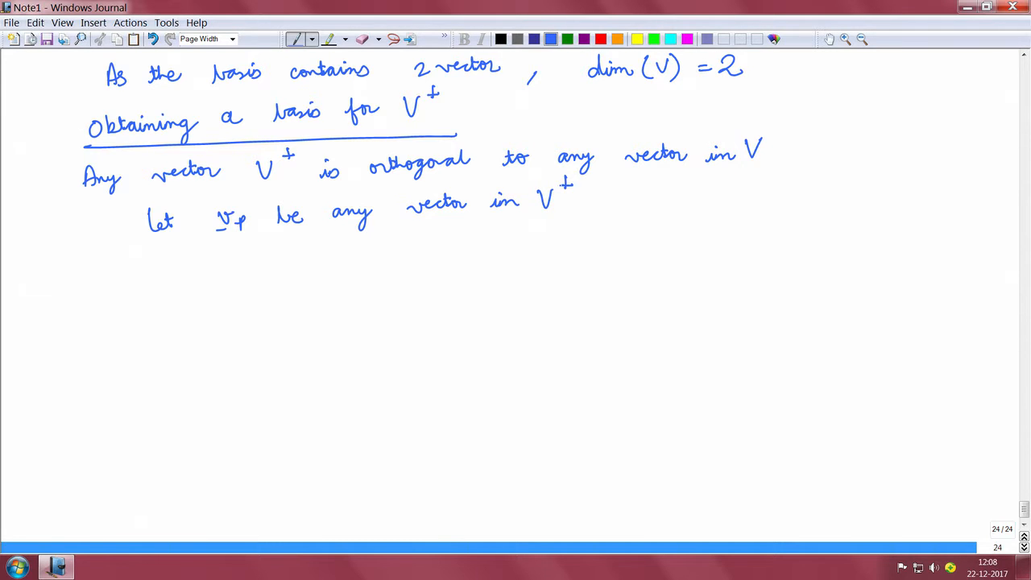
drag(284, 266, 304, 255)
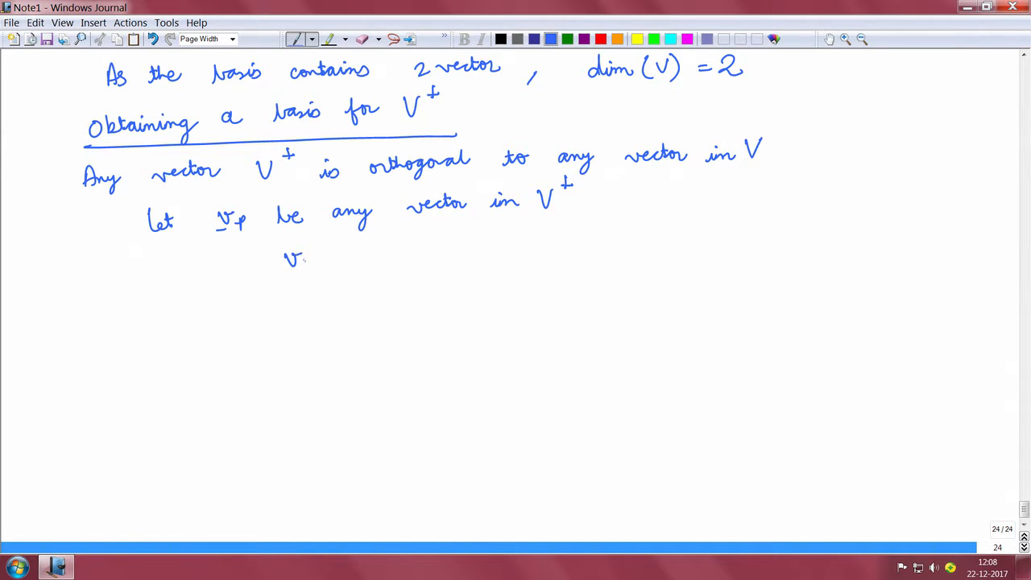
drag(287, 271, 357, 258)
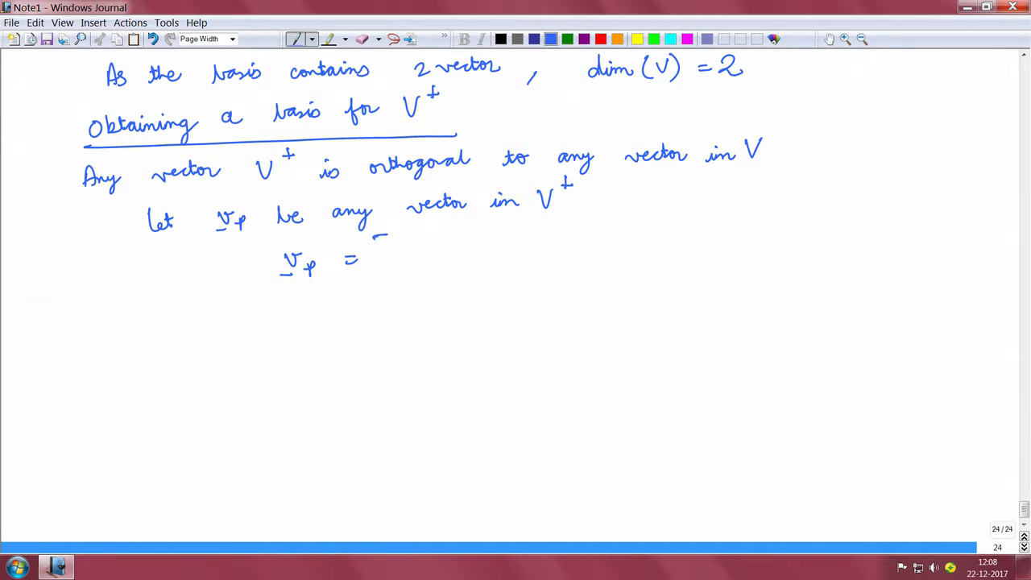
drag(387, 242, 402, 298)
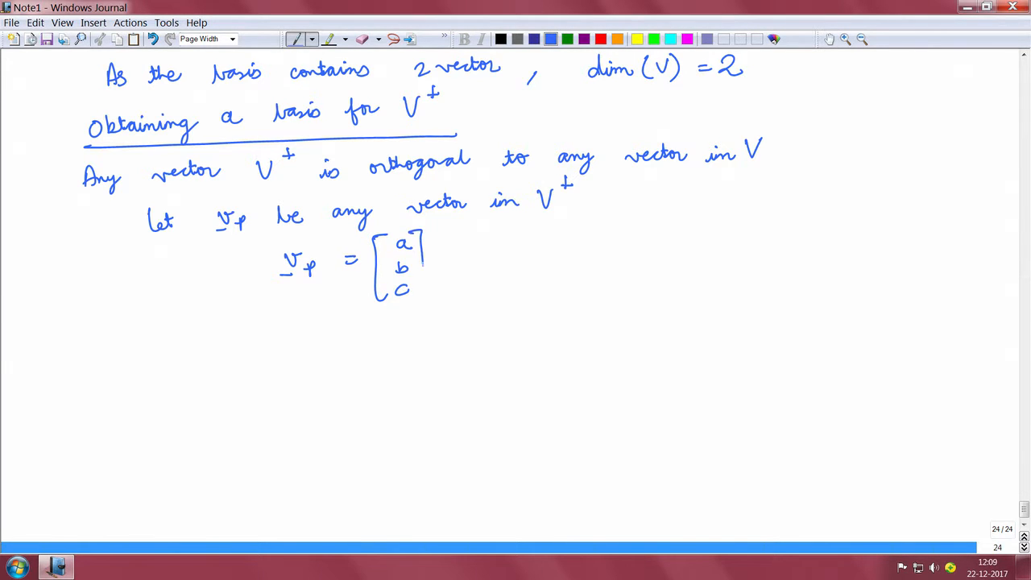
drag(422, 274, 423, 293)
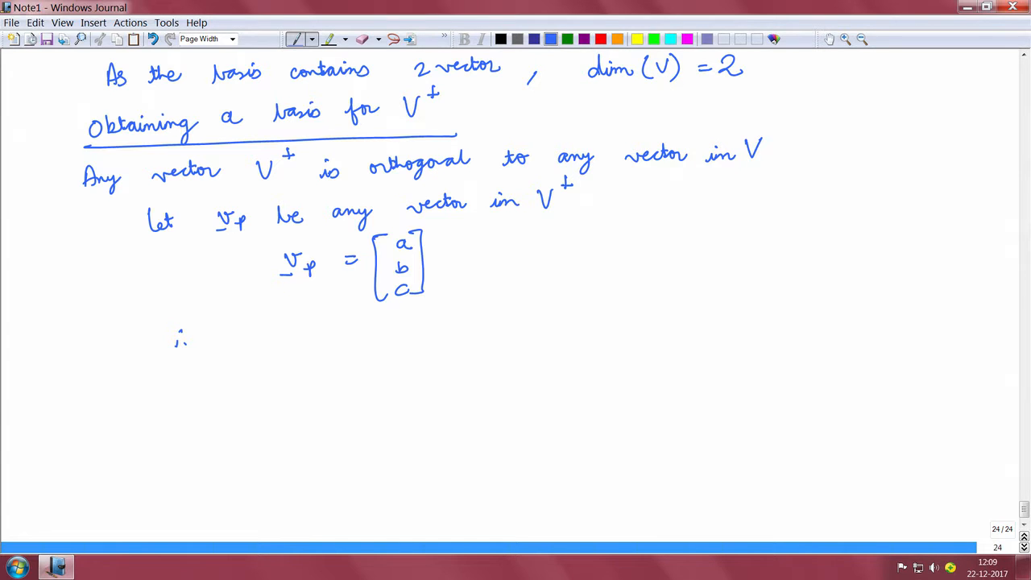
click(264, 320)
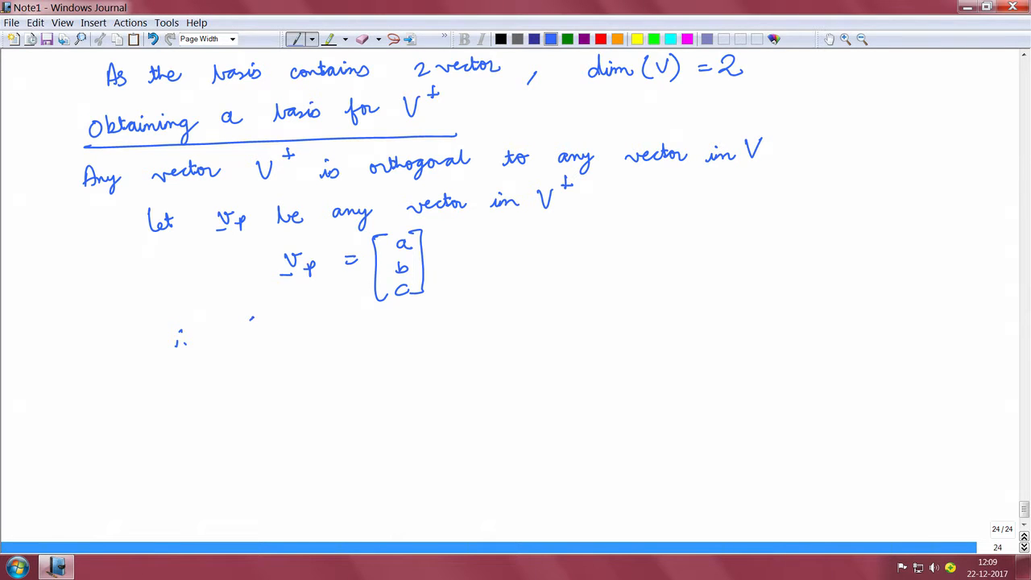
- Write the conditions ⟨v_p, v2⟩ = 0 and ⟨v_p, v3⟩ = 0
drag(242, 319, 290, 341)
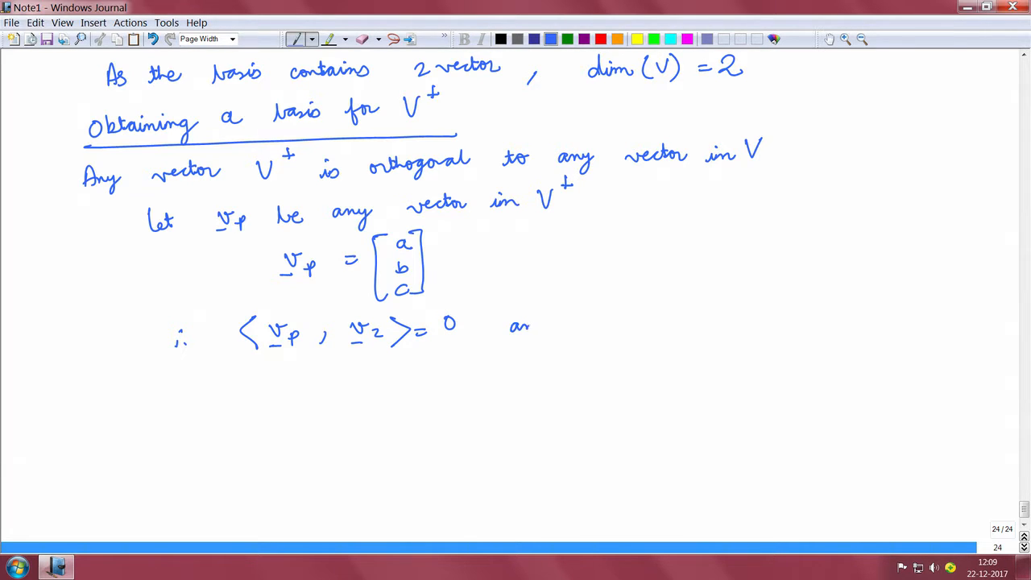
drag(516, 326, 556, 326)
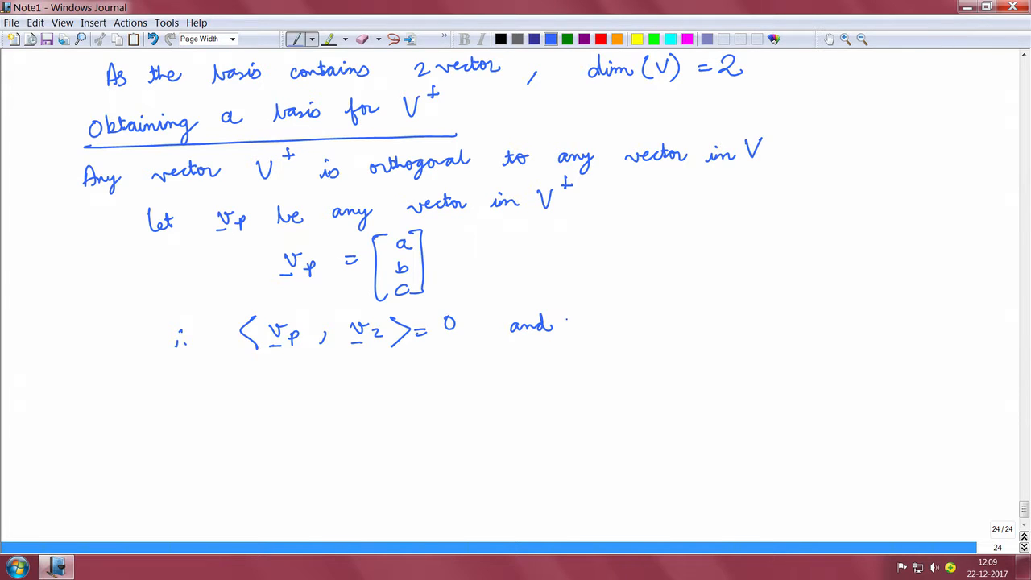
drag(588, 319, 636, 330)
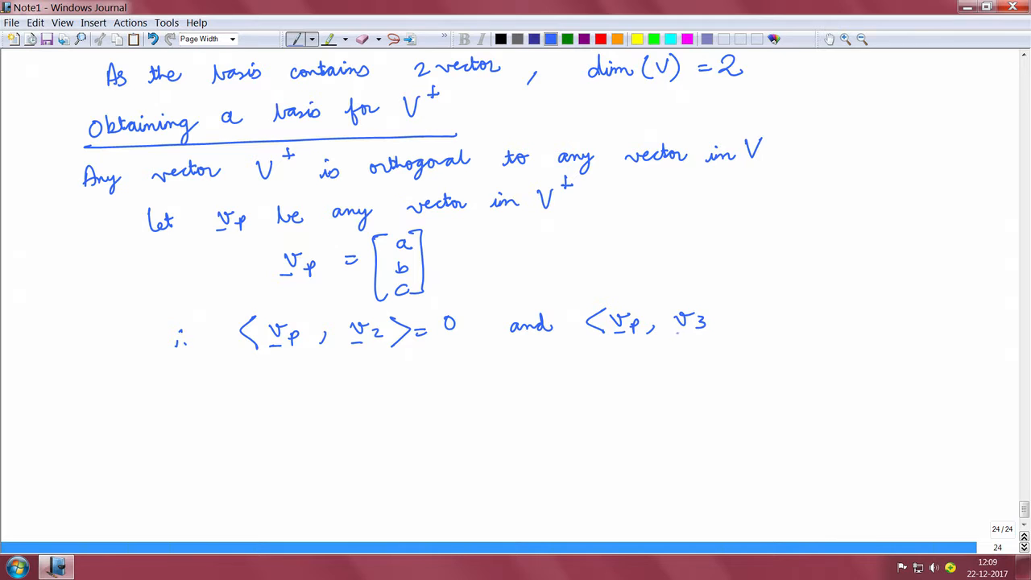
drag(709, 322, 776, 322)
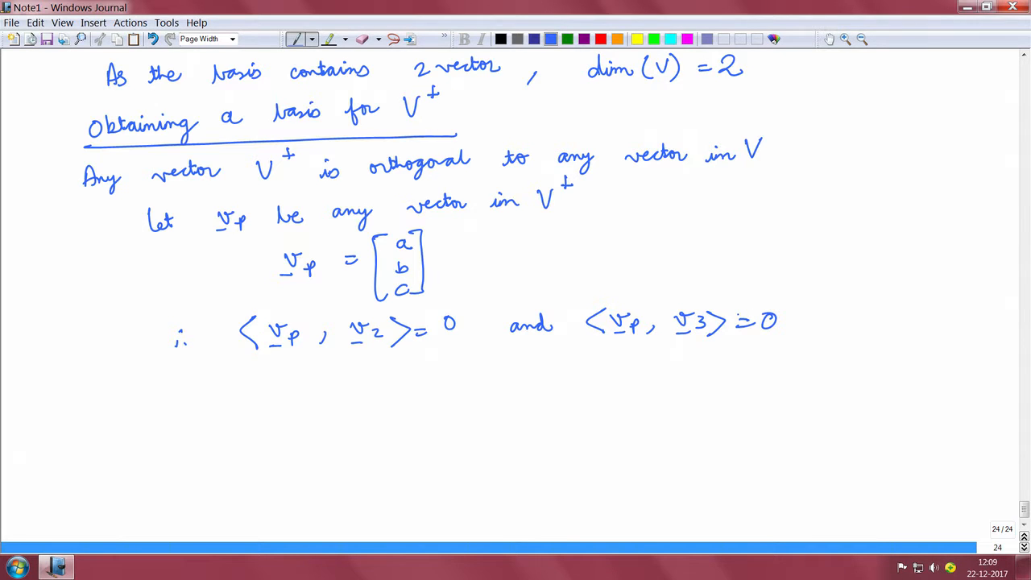
- Expand them as ⟨[a b c]ᵀ, [1 0 1]ᵀ⟩ = 0 and ⟨[a b c]ᵀ, [0 −2 0]ᵀ⟩ = 0
drag(233, 379, 217, 411)
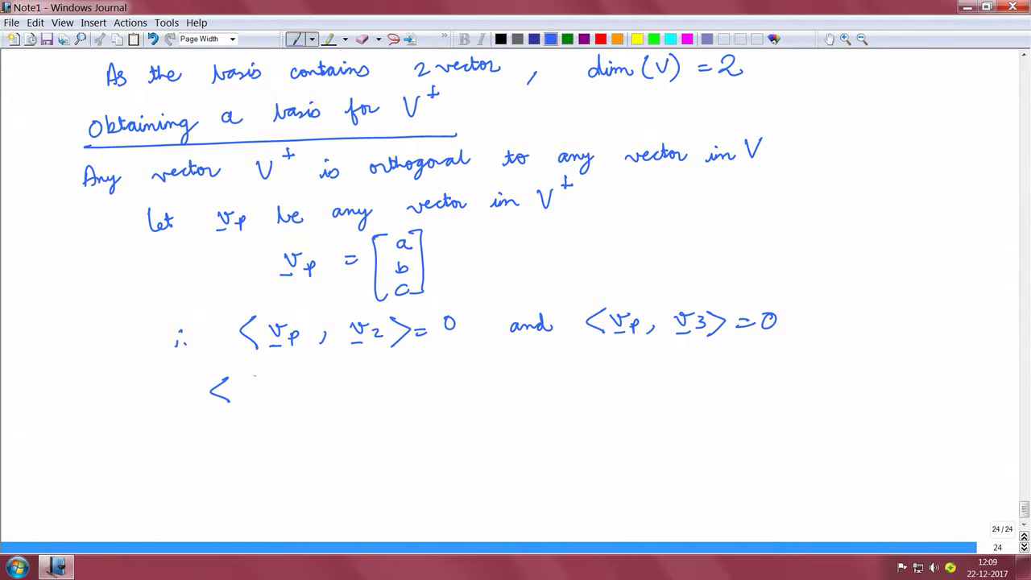
drag(261, 374, 261, 406)
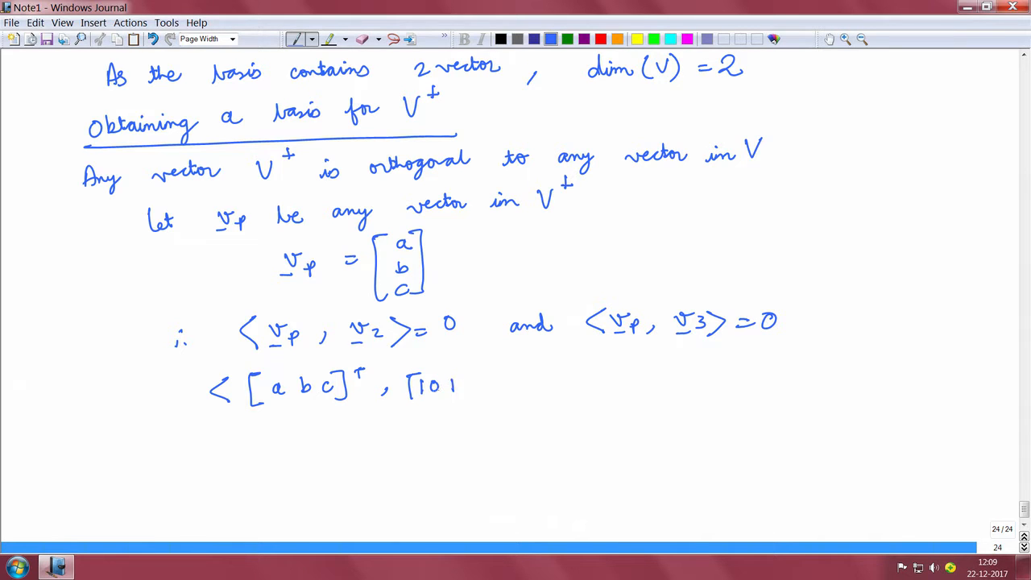
drag(459, 400, 491, 368)
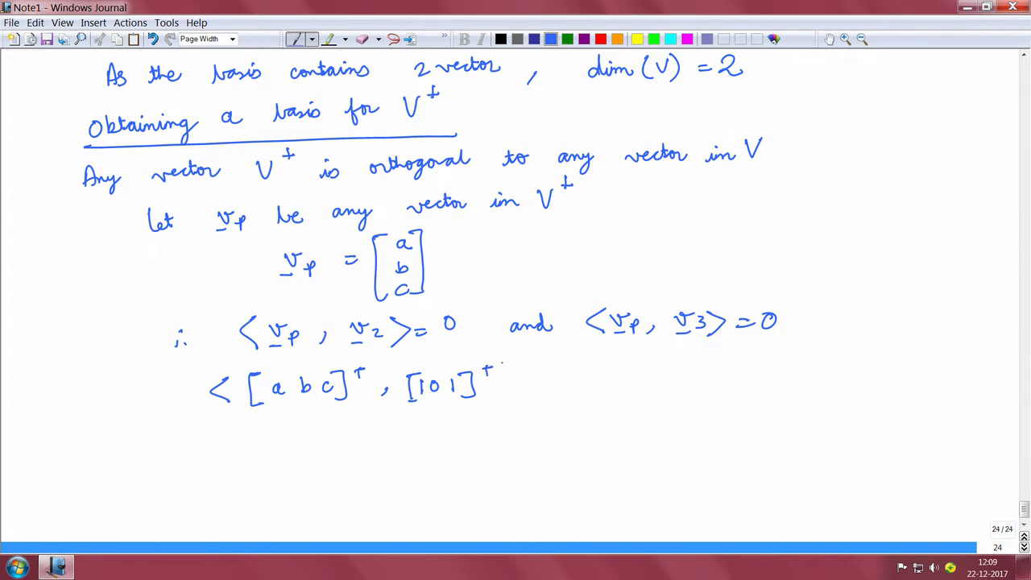
drag(499, 378, 564, 383)
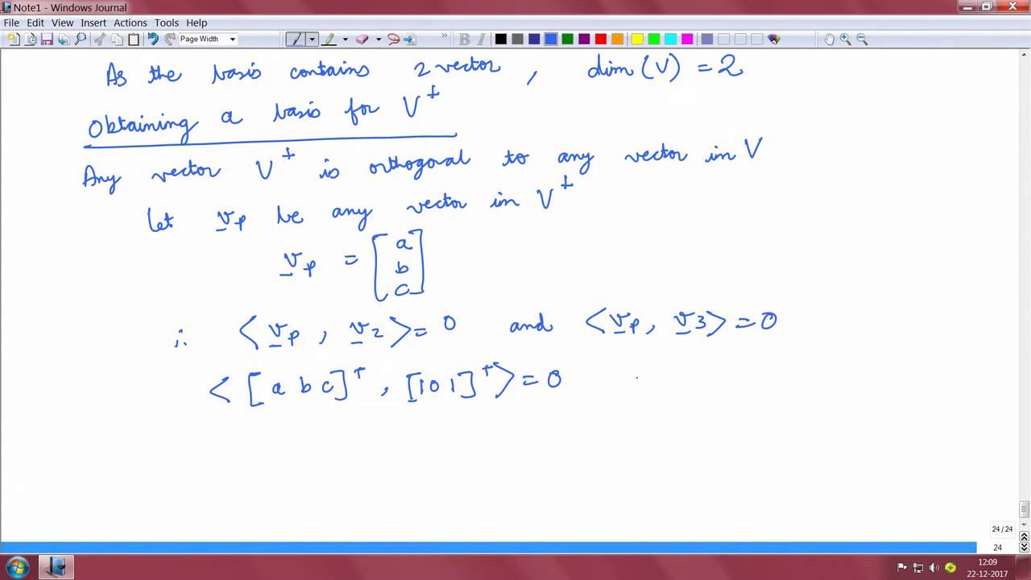
drag(612, 378, 669, 378)
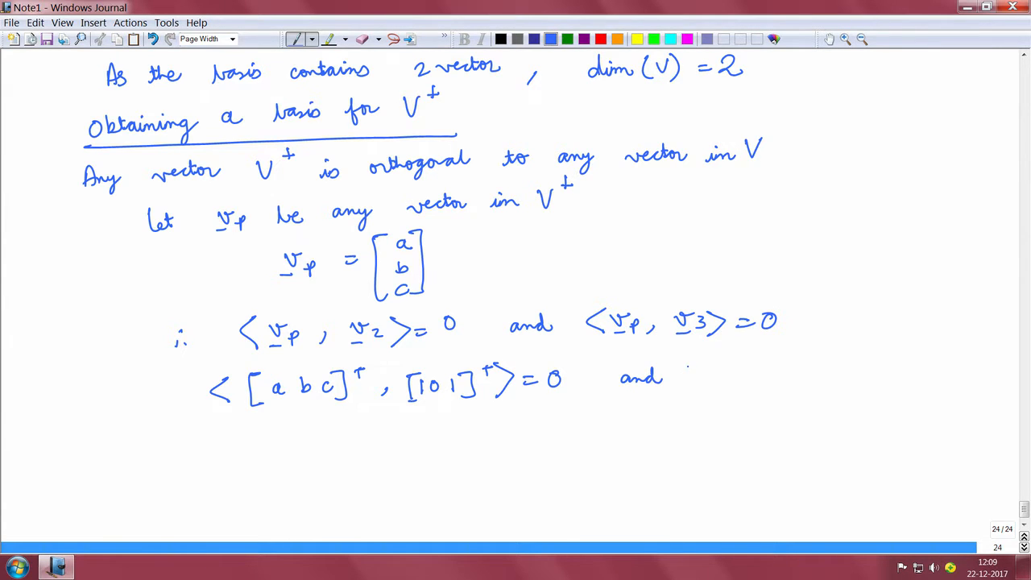
drag(690, 391, 742, 379)
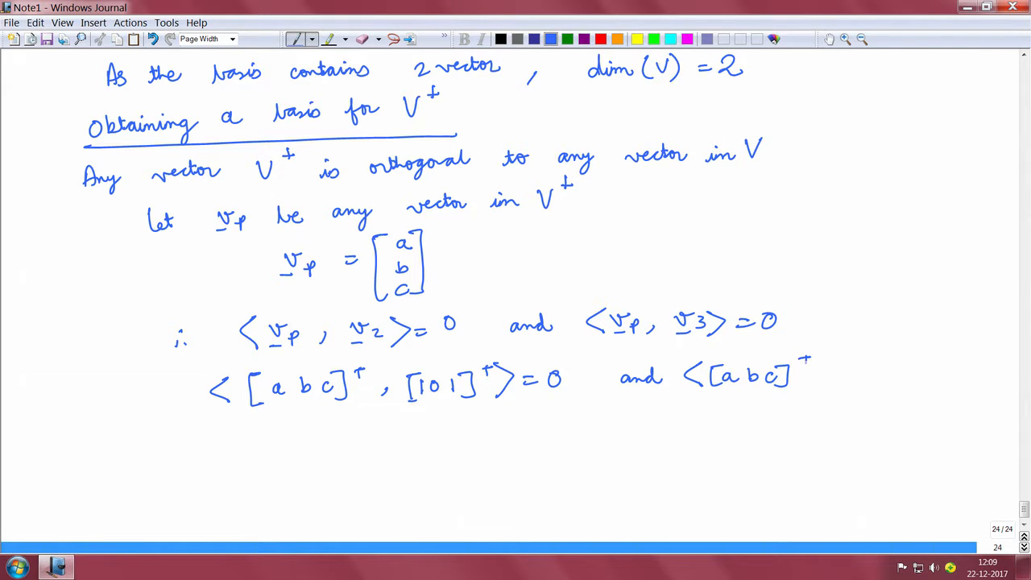
drag(818, 371, 894, 374)
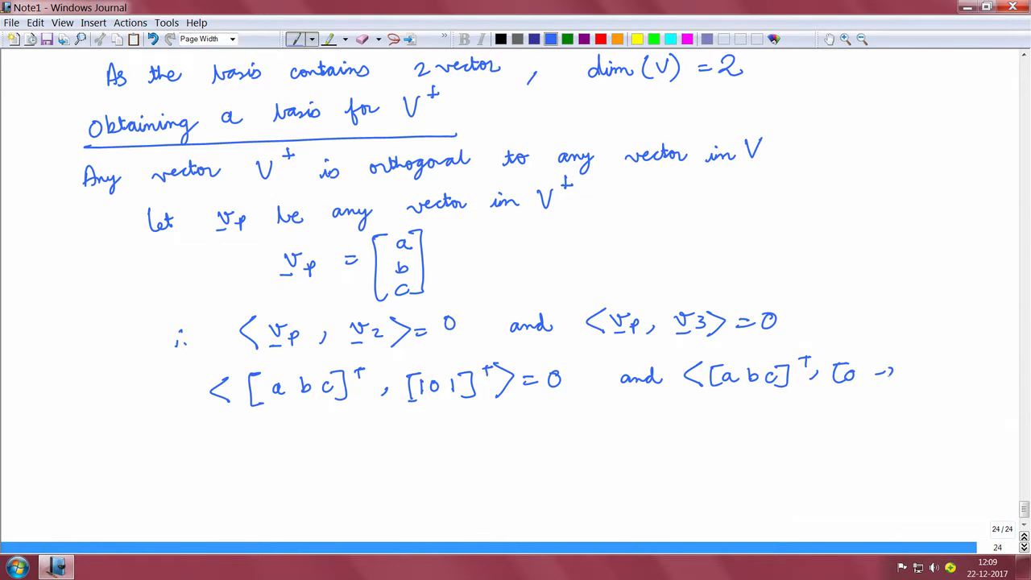
drag(878, 374, 950, 370)
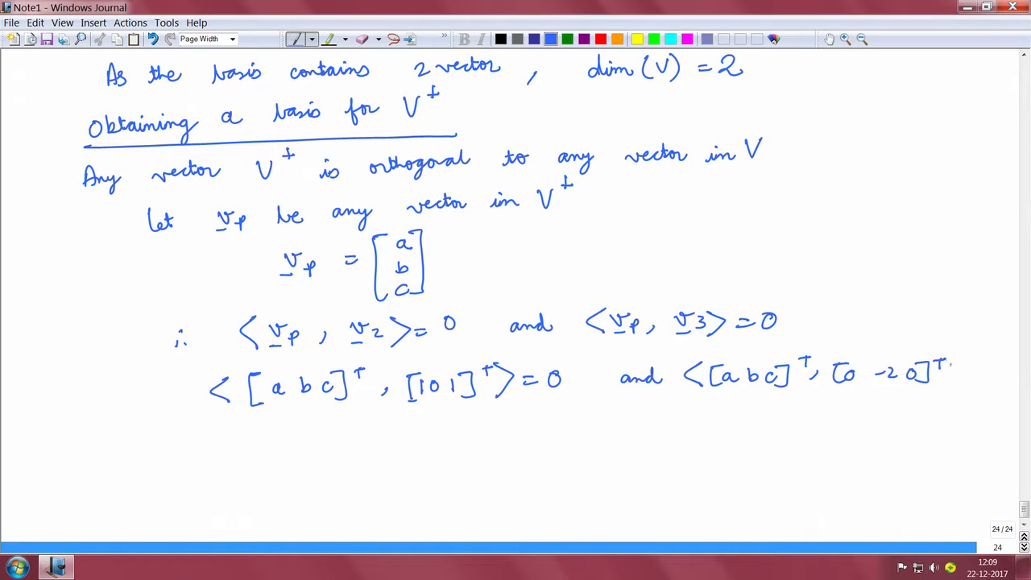
drag(935, 377, 999, 377)
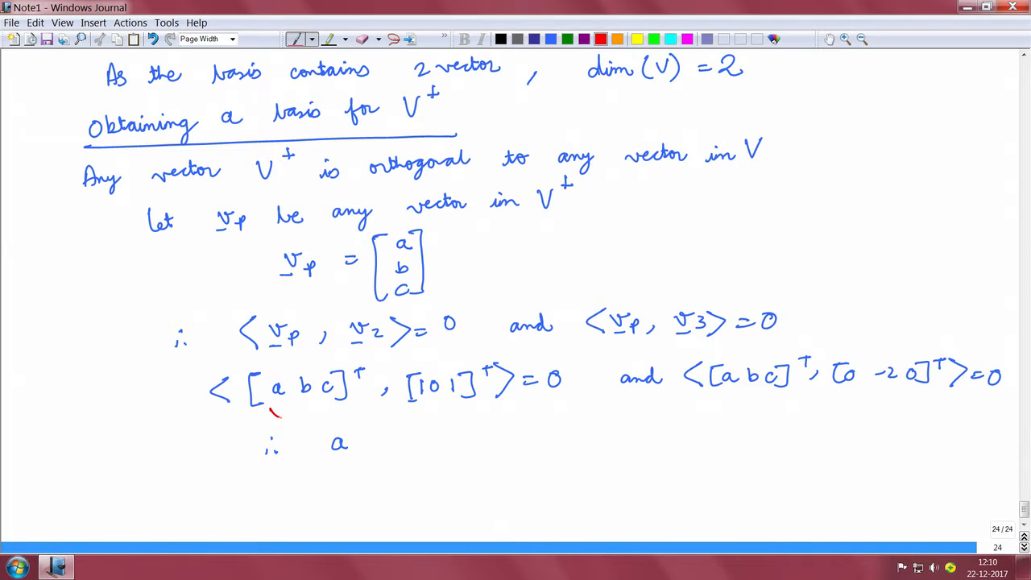
- Underline both inner products and derive a + c = 0, −2b = 0, a = −c
drag(274, 416, 497, 406)
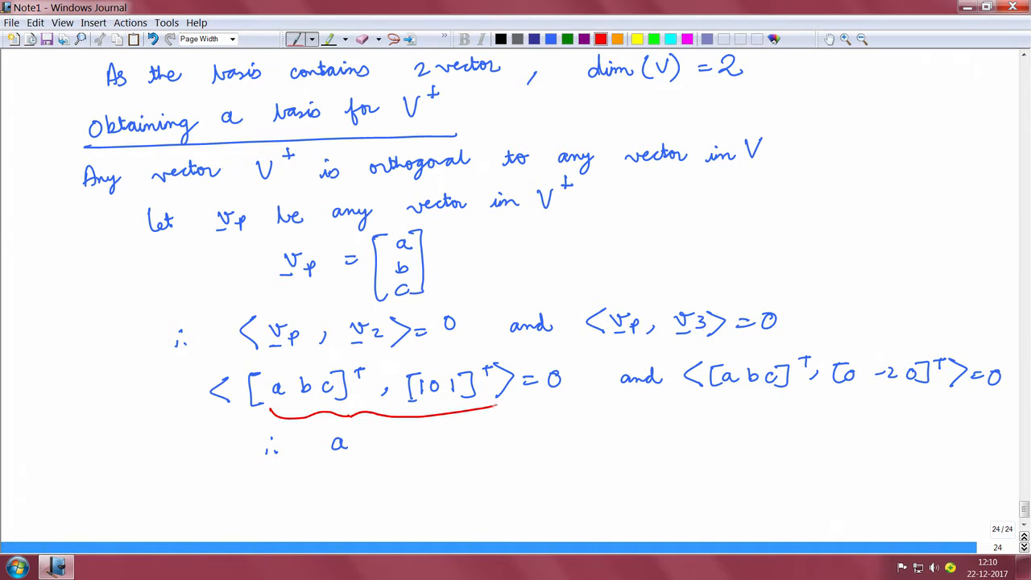
drag(709, 399, 870, 395)
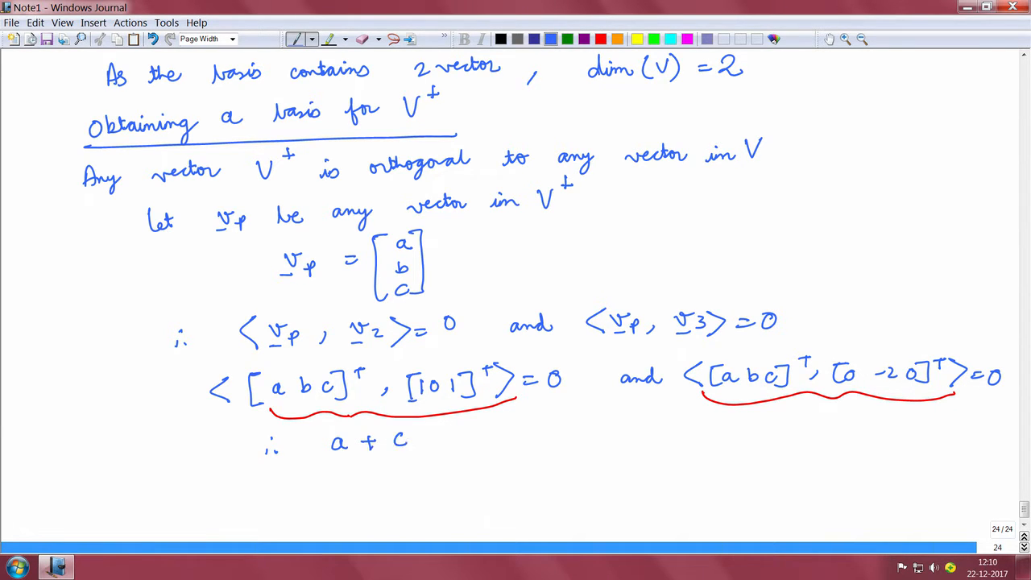
drag(418, 438, 467, 438)
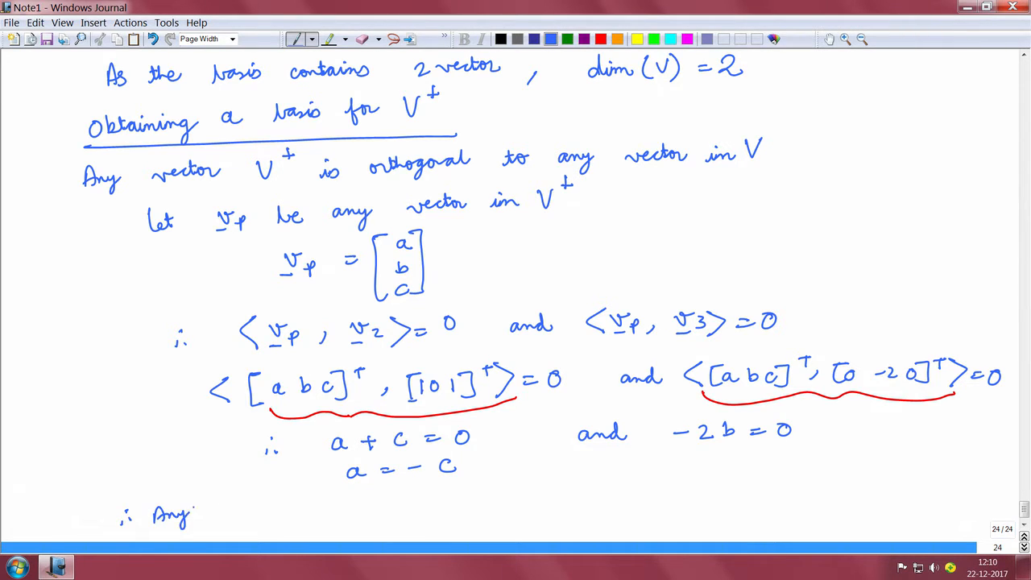
- State that vectors in V⊥ have the form [α 0 −α], then move to a fresh page
text(vector in V⊥ will be of)
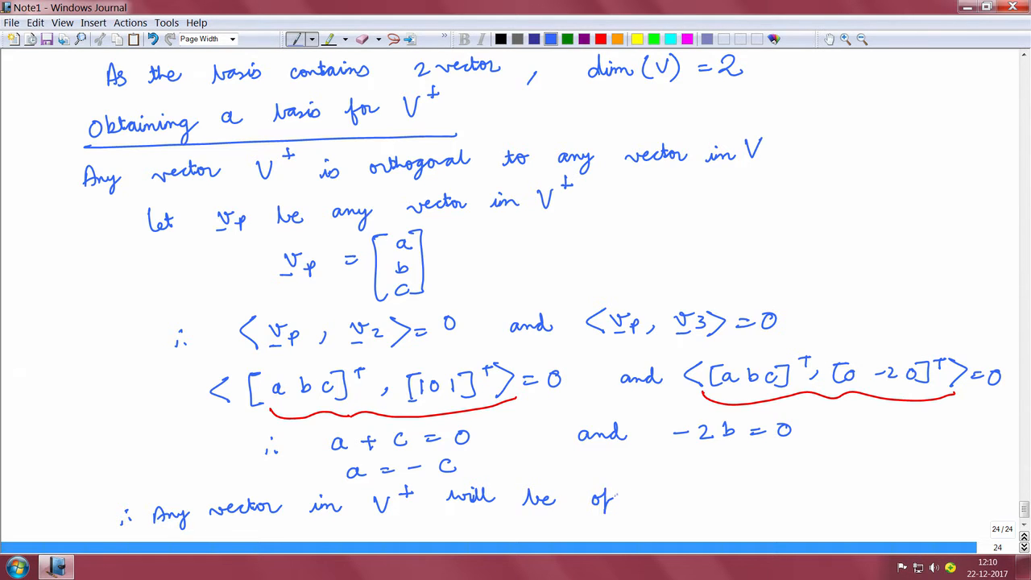
text(the form)
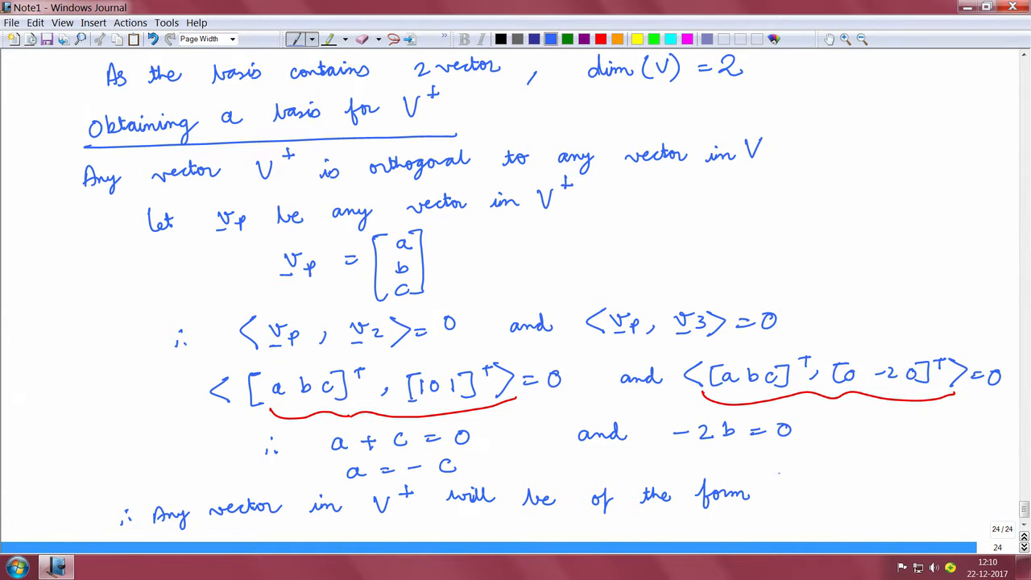
drag(787, 476, 787, 528)
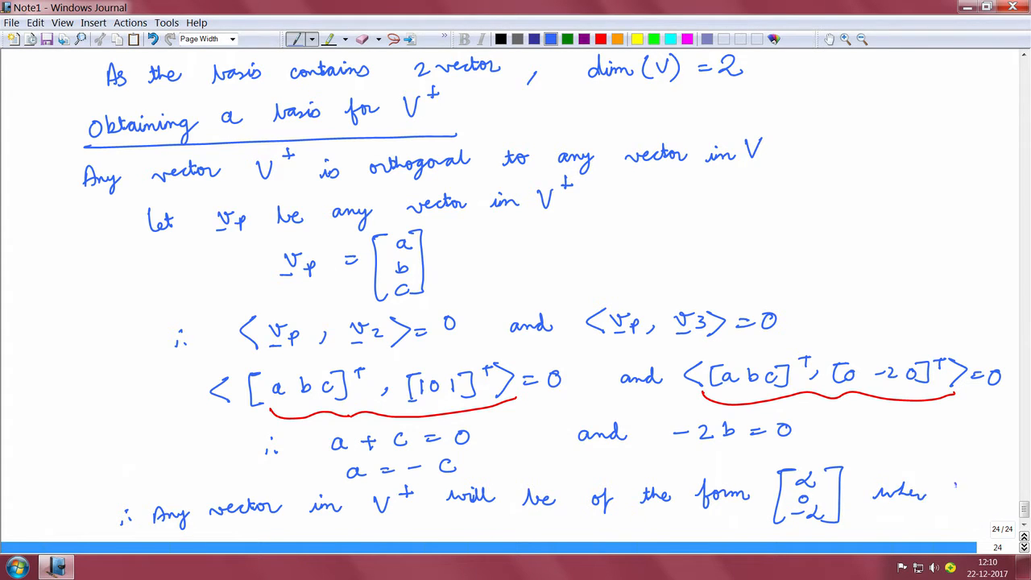
text(αc)
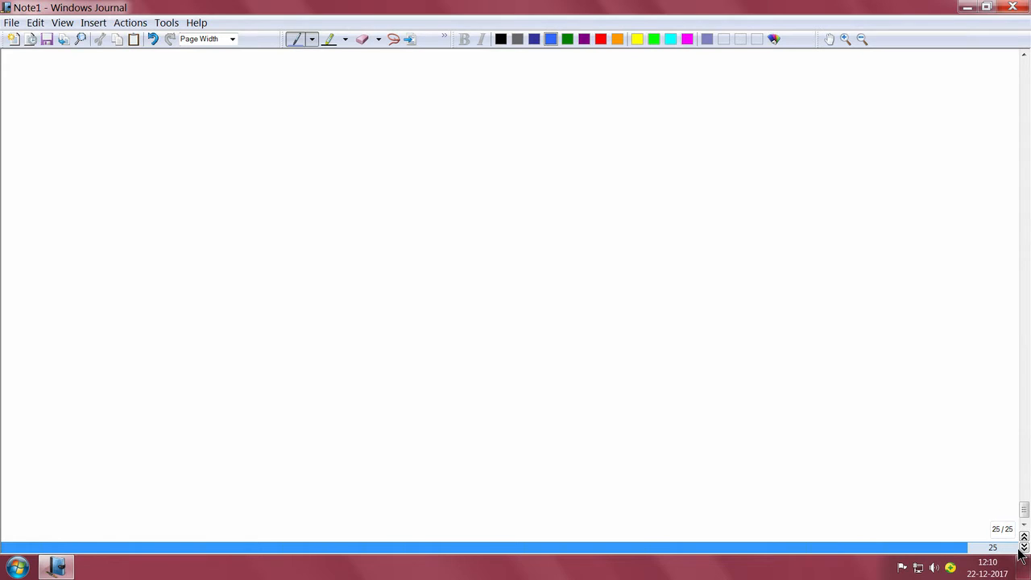
- Write 'A basis for V⊥ would be [1 0 −1]' as a column vector
click(132, 87)
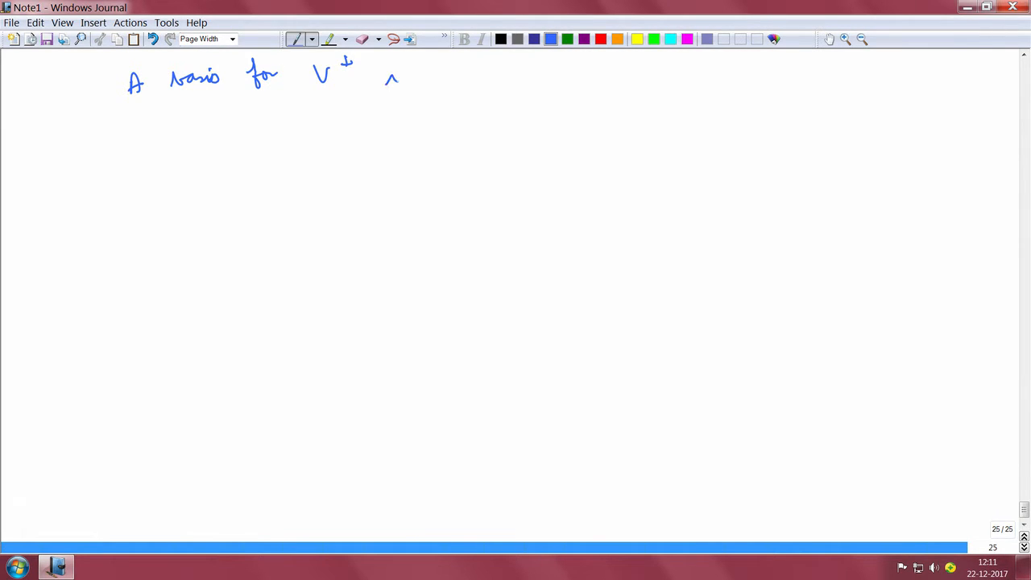
drag(390, 77, 508, 77)
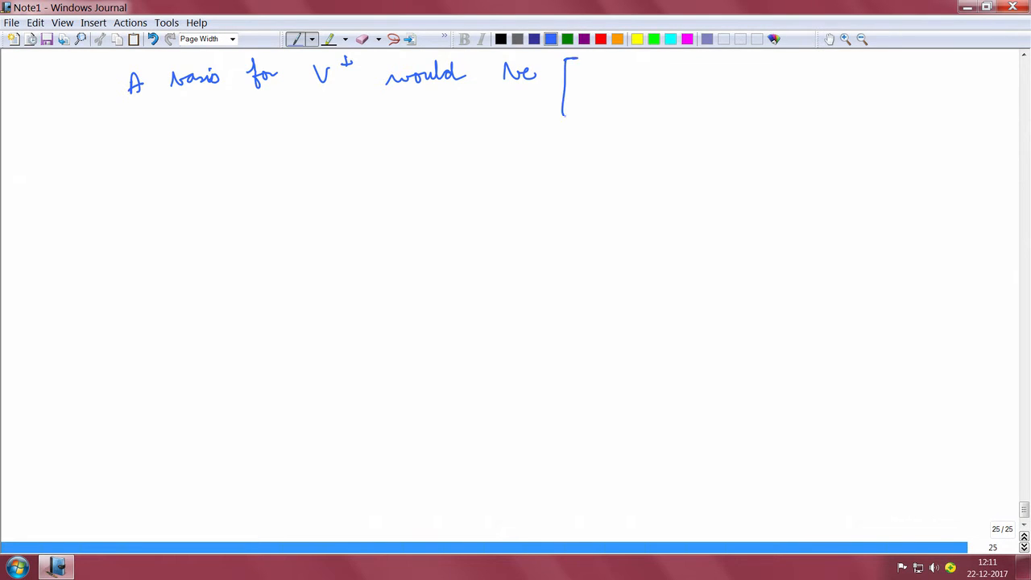
drag(593, 65, 593, 105)
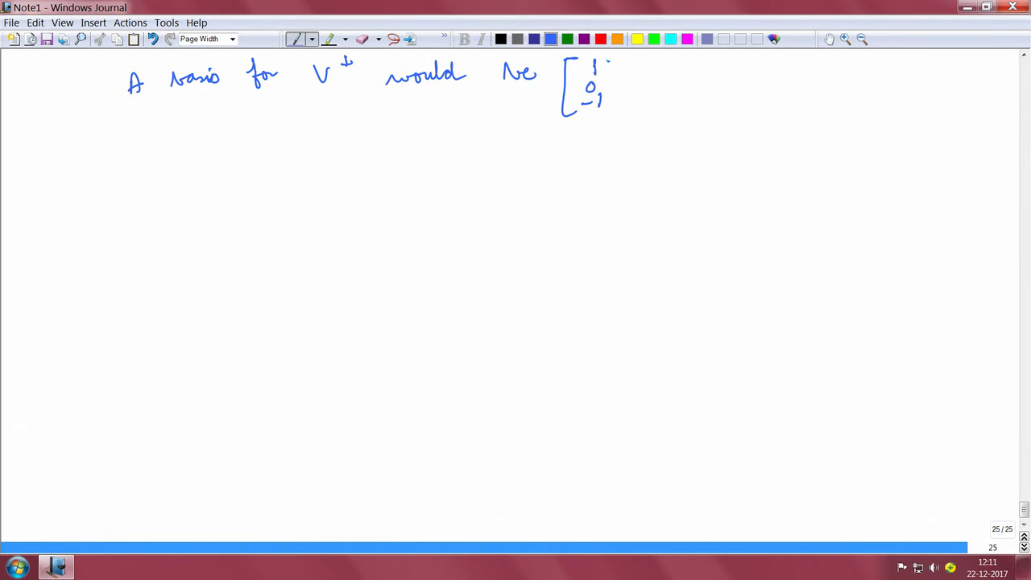
drag(621, 61, 621, 116)
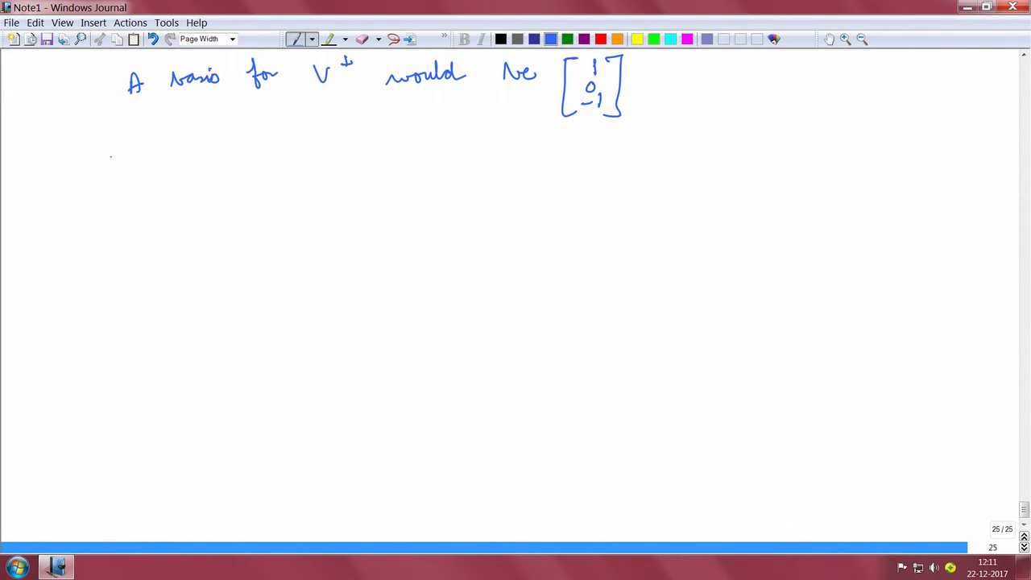
drag(112, 154, 201, 145)
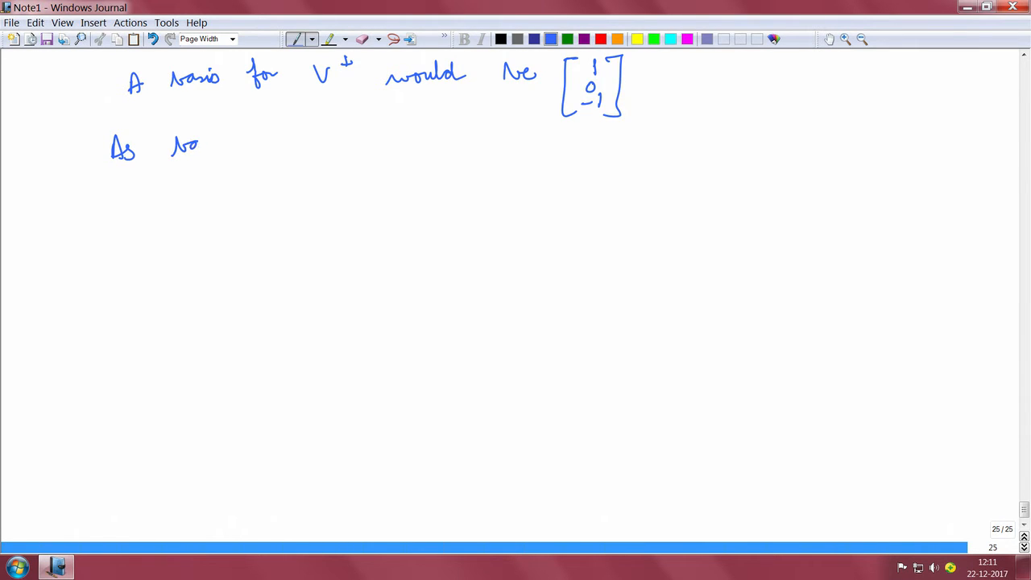
- Write 'As basis contains 1 vector, dim(V⊥) = 1' and box the result
drag(174, 145, 226, 146)
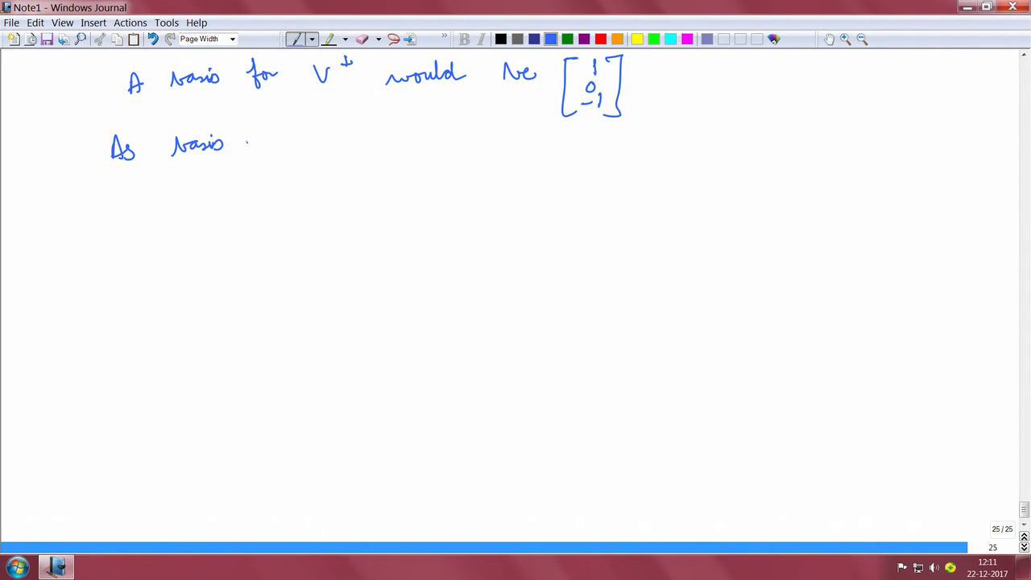
drag(245, 144, 298, 145)
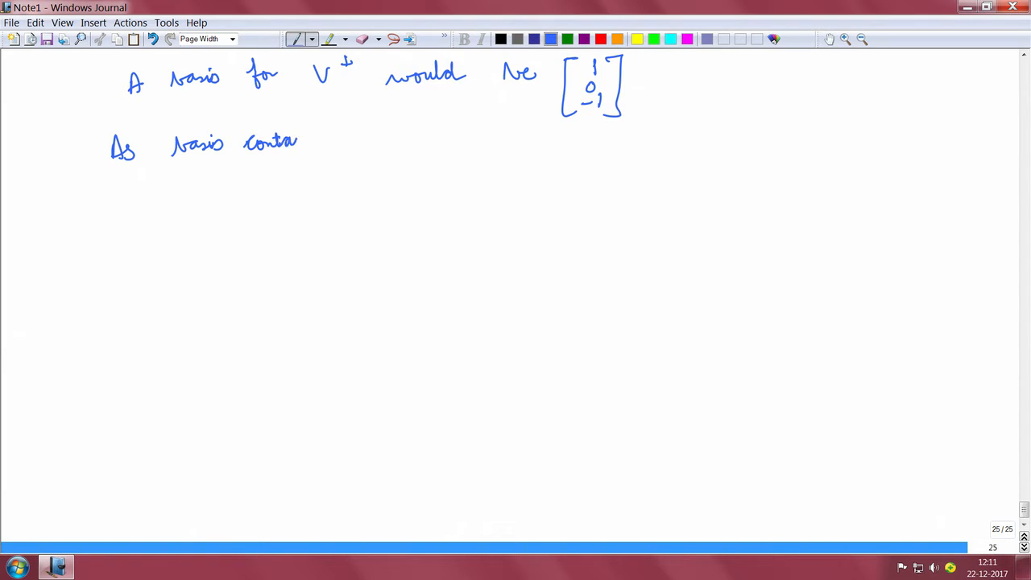
drag(298, 142, 403, 137)
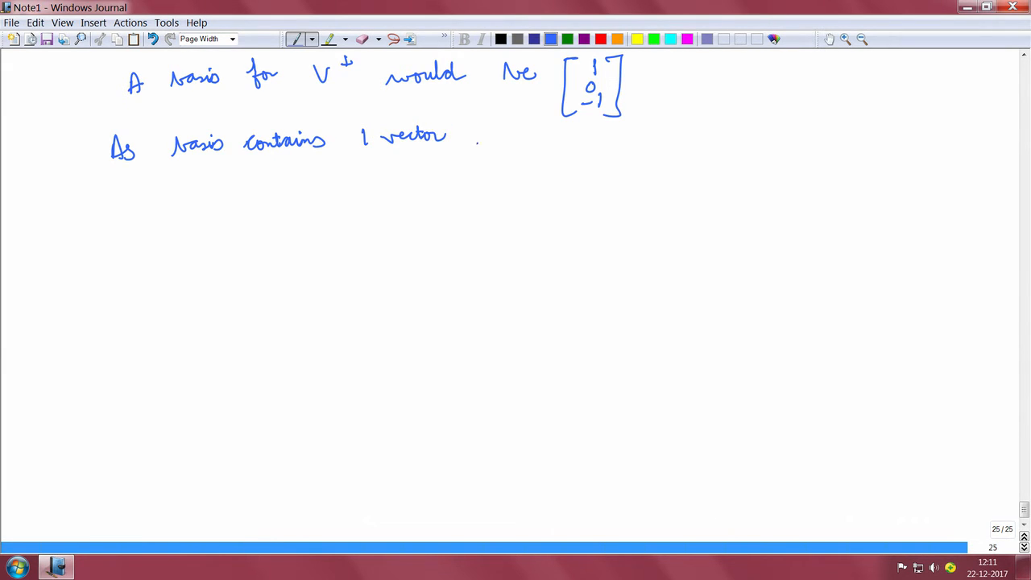
drag(475, 145, 564, 145)
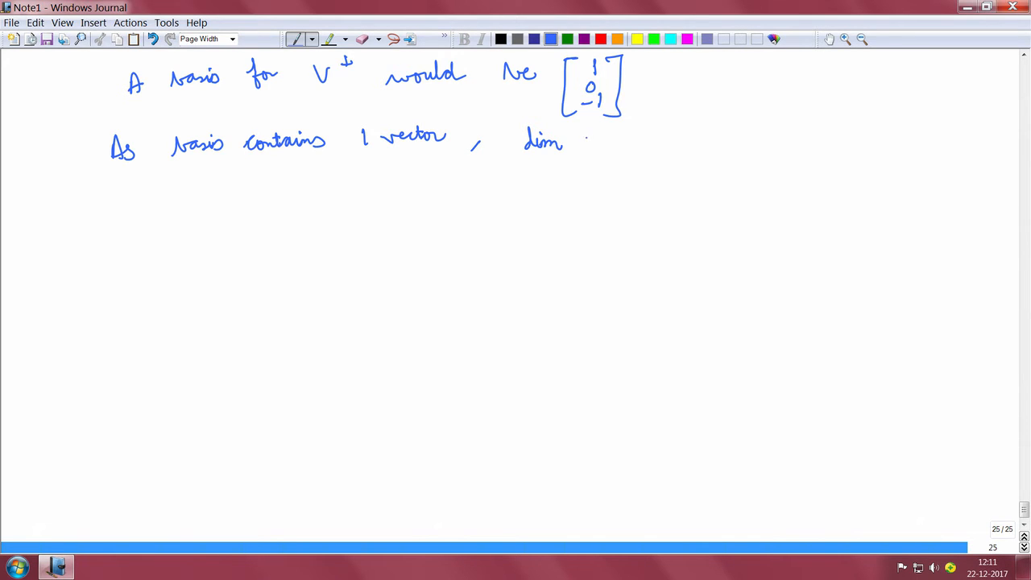
drag(577, 148, 615, 142)
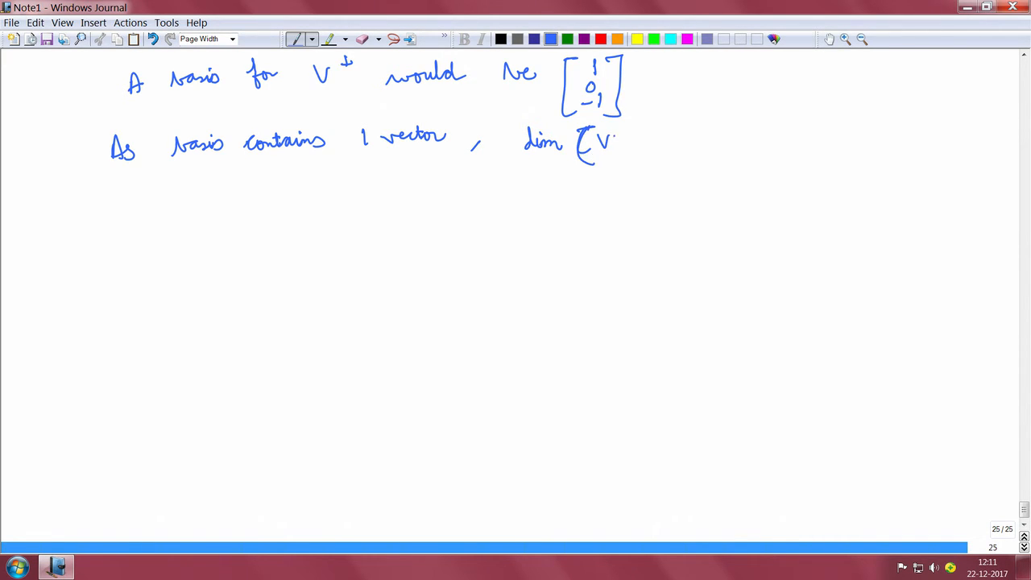
drag(612, 142, 680, 137)
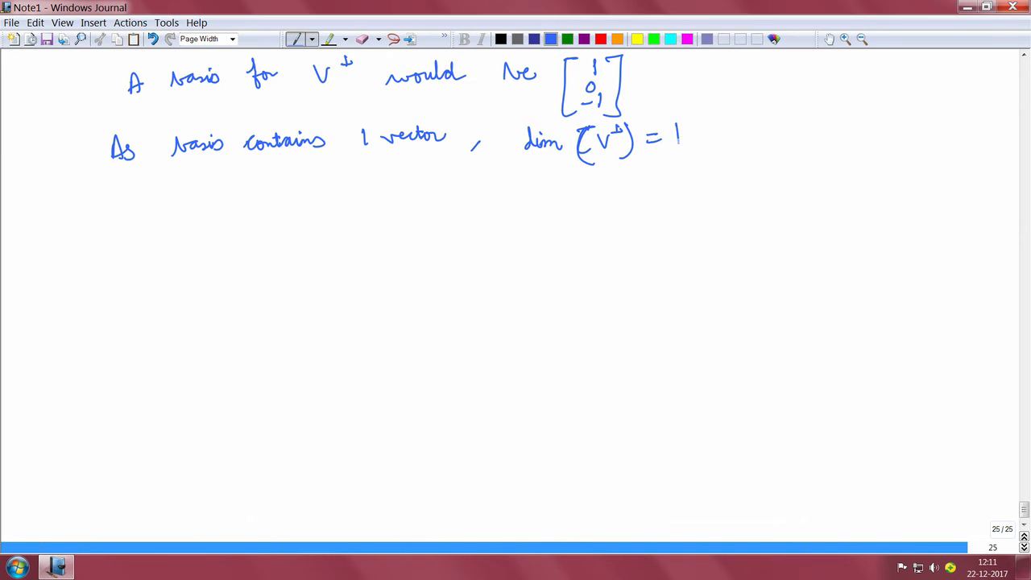
drag(501, 120, 676, 170)
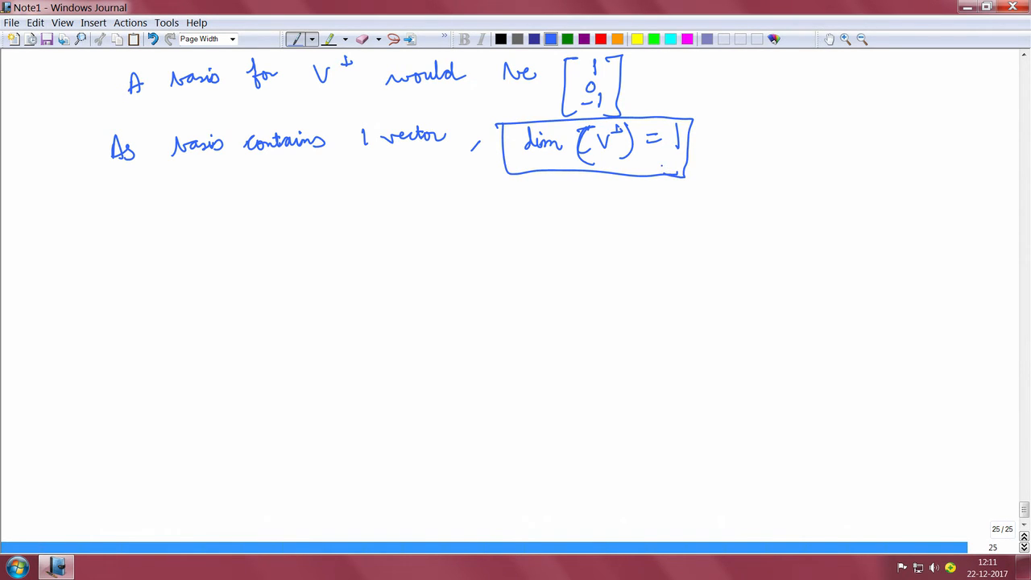
- Write the conclusion 'V and V⊥ together span the R³' below the boxed result
click(209, 233)
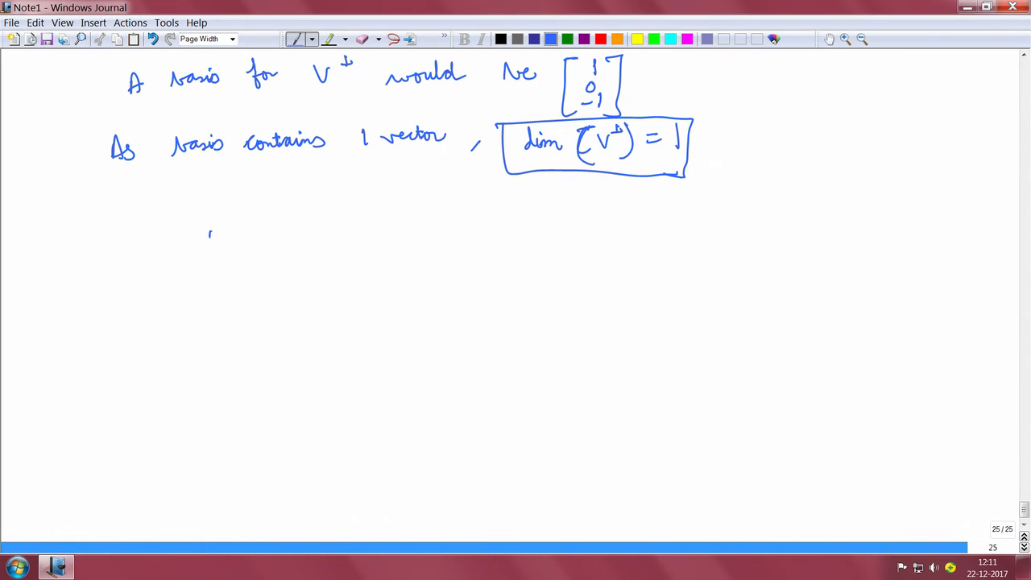
drag(212, 249, 352, 234)
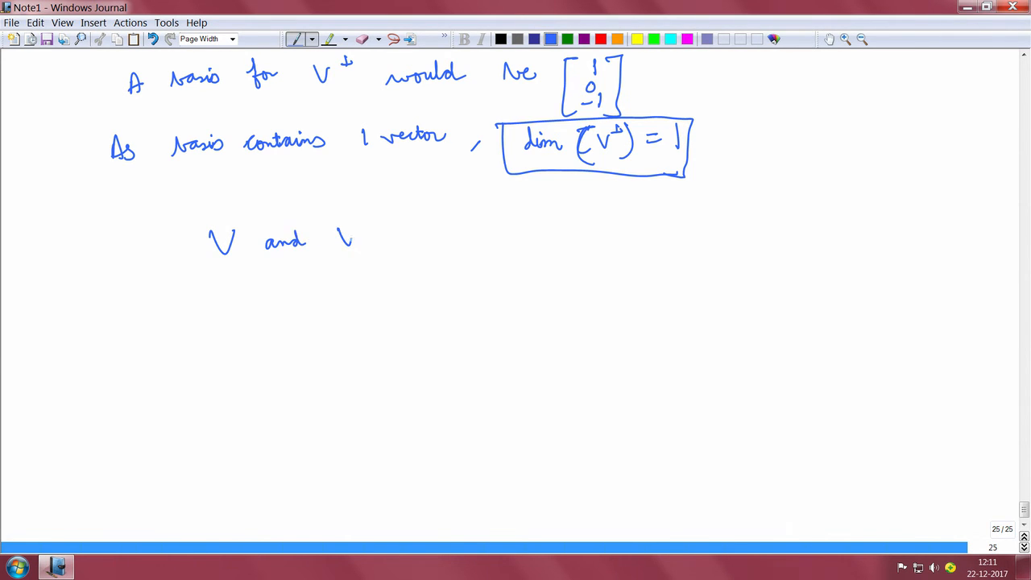
drag(342, 242, 438, 233)
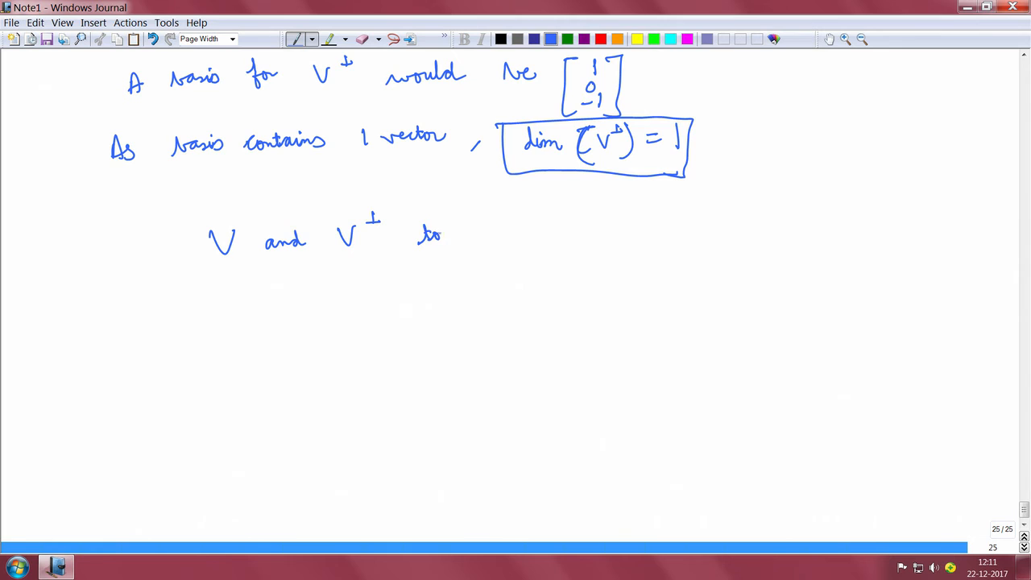
drag(419, 238, 502, 238)
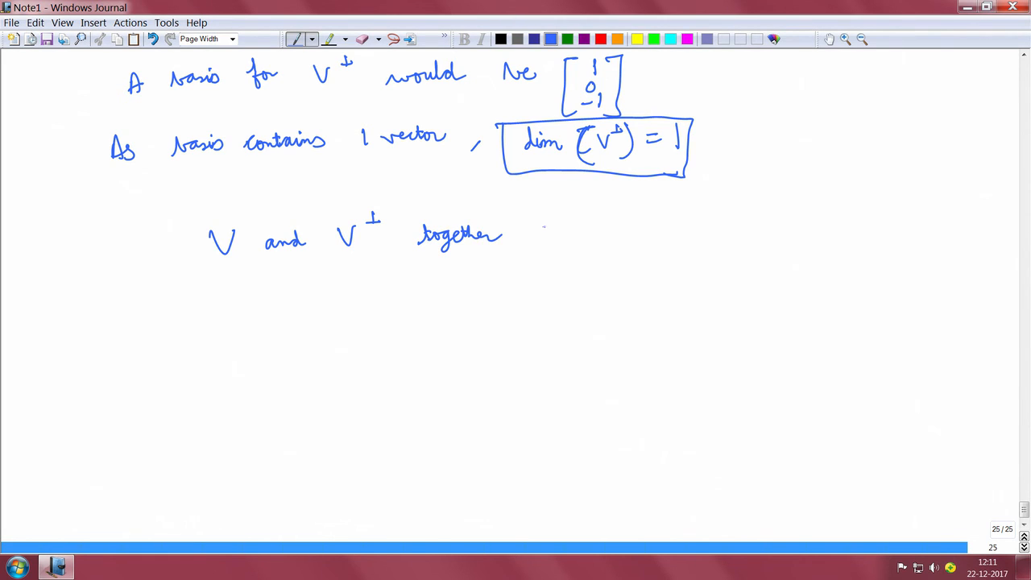
drag(535, 234, 586, 234)
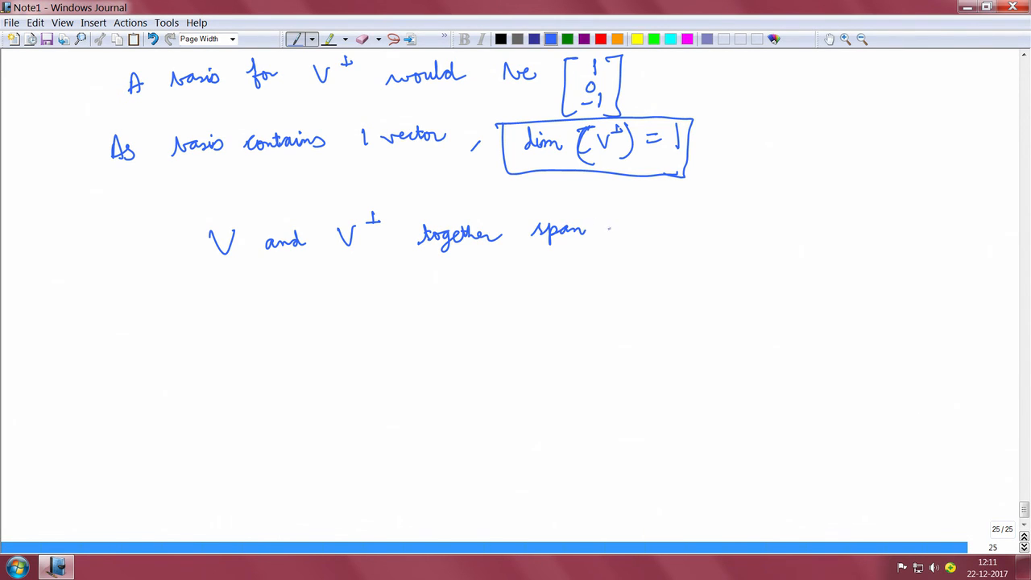
drag(610, 232, 644, 232)
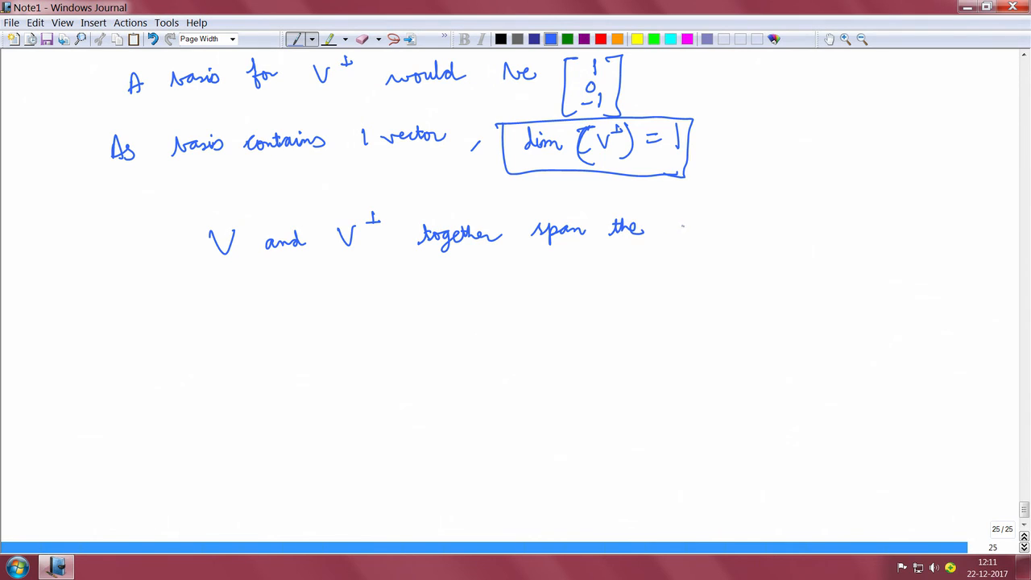
drag(677, 234, 709, 218)
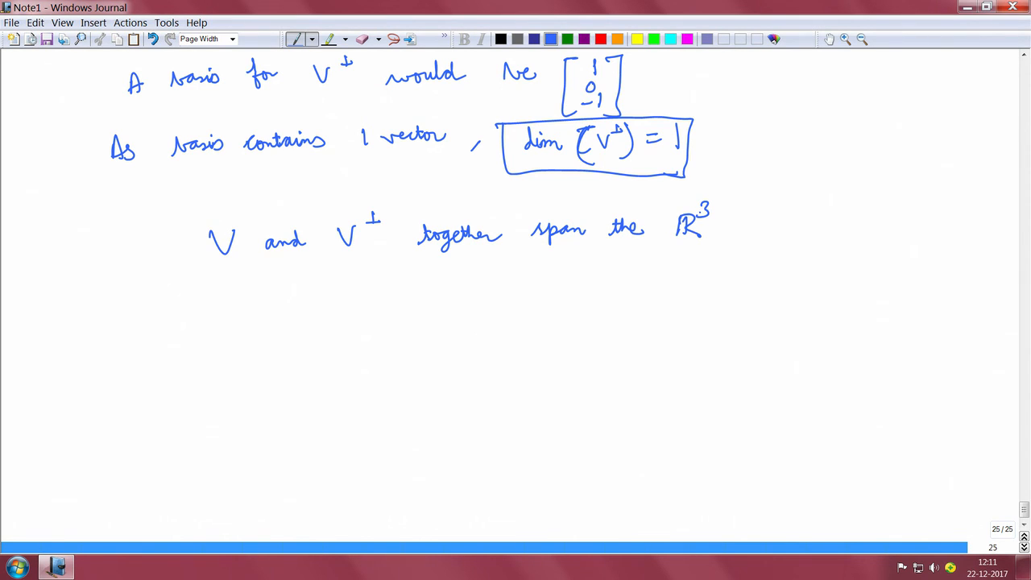